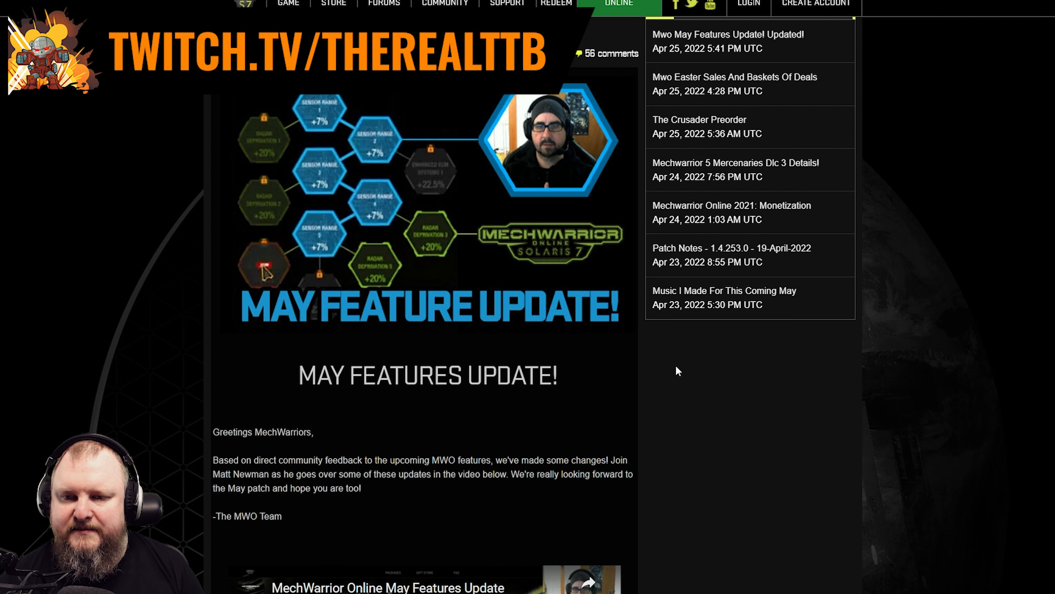
- Read the update notes, highlighting the sentence about ammo becoming a separate category
scroll("down", 3)
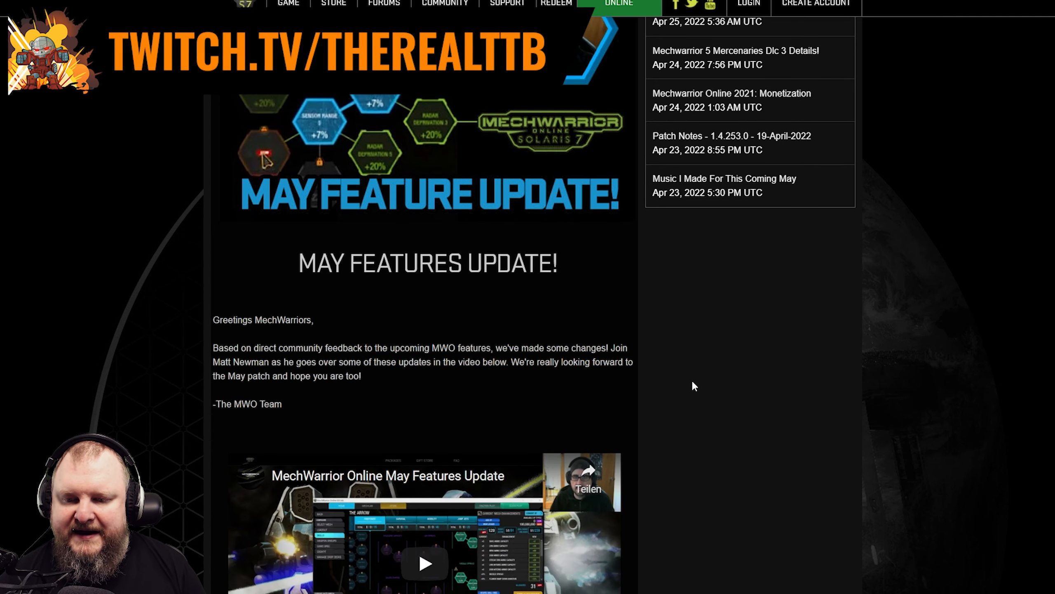
scroll("down", 3)
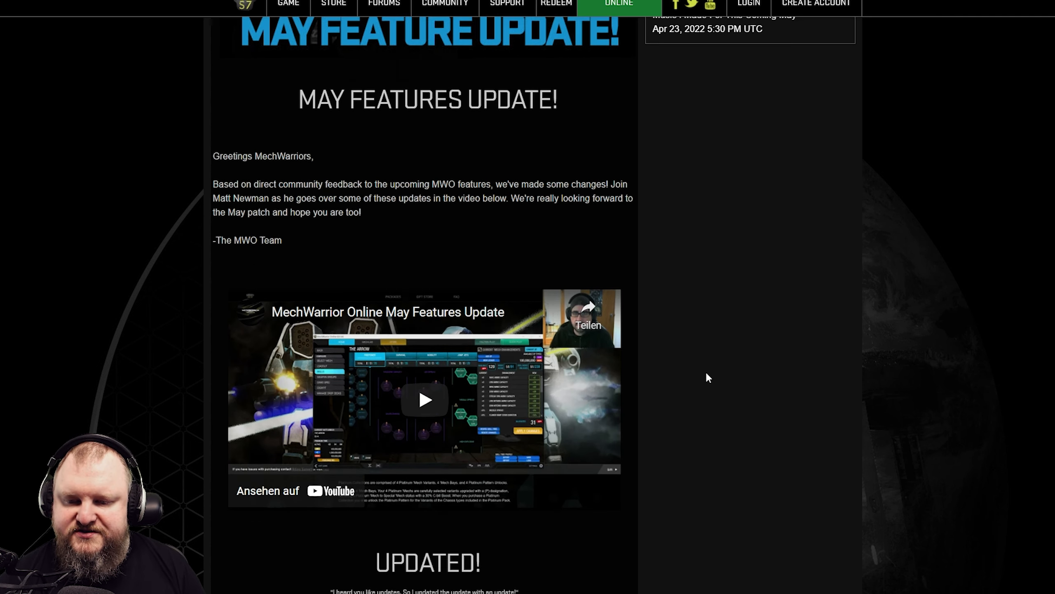
scroll("down", 3)
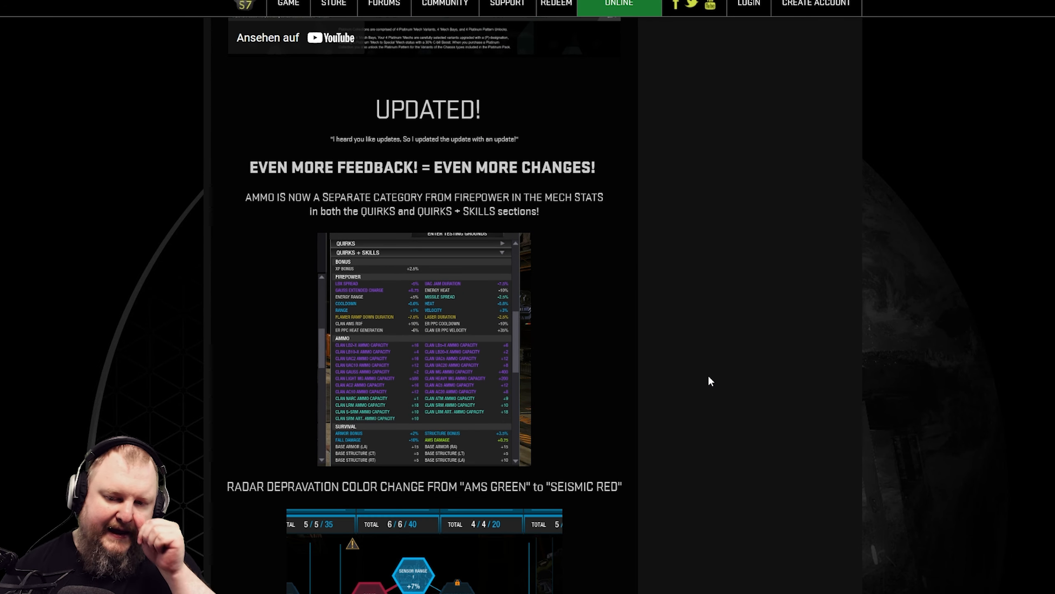
mouse_move(761, 352)
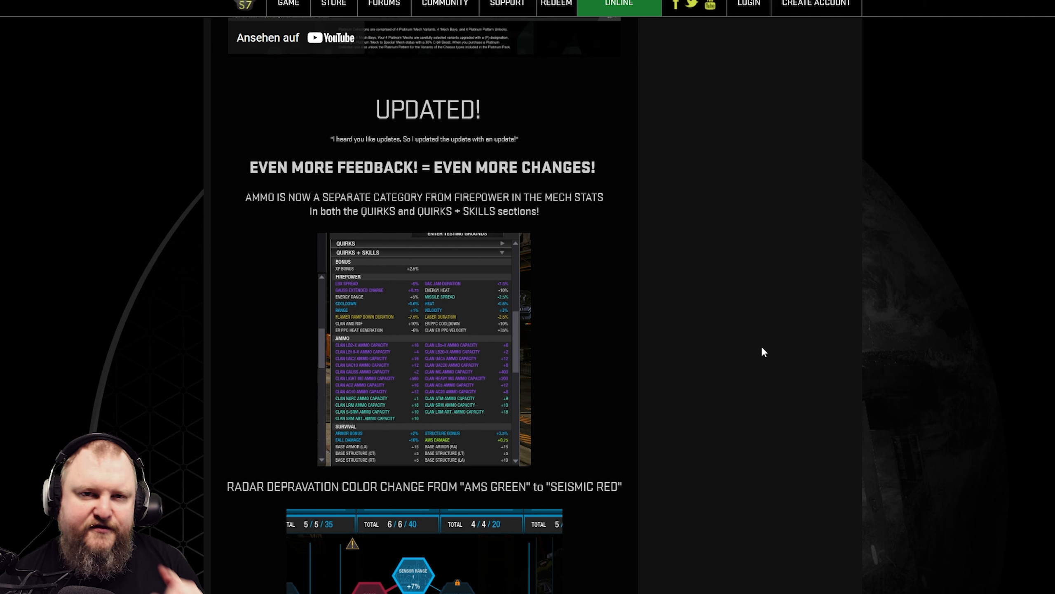
scroll("down", 3)
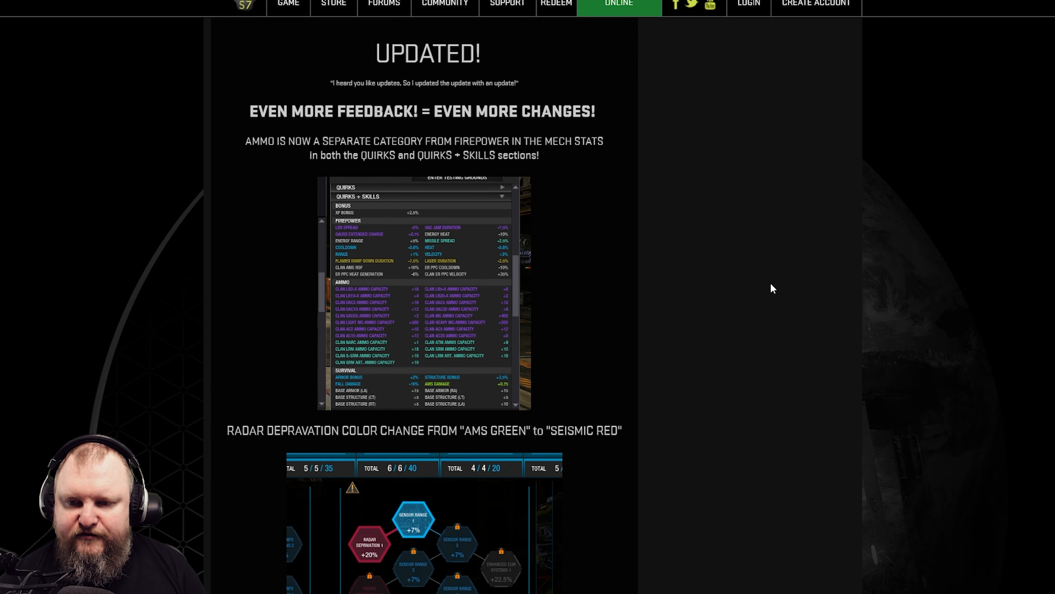
scroll("up", 3)
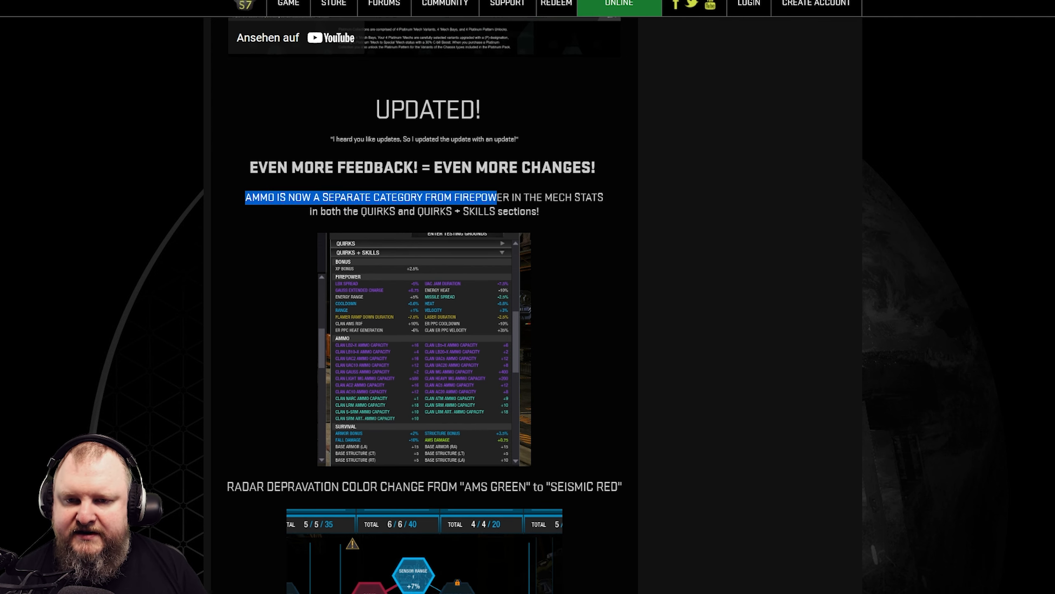
left_click_drag(494, 197, 603, 197)
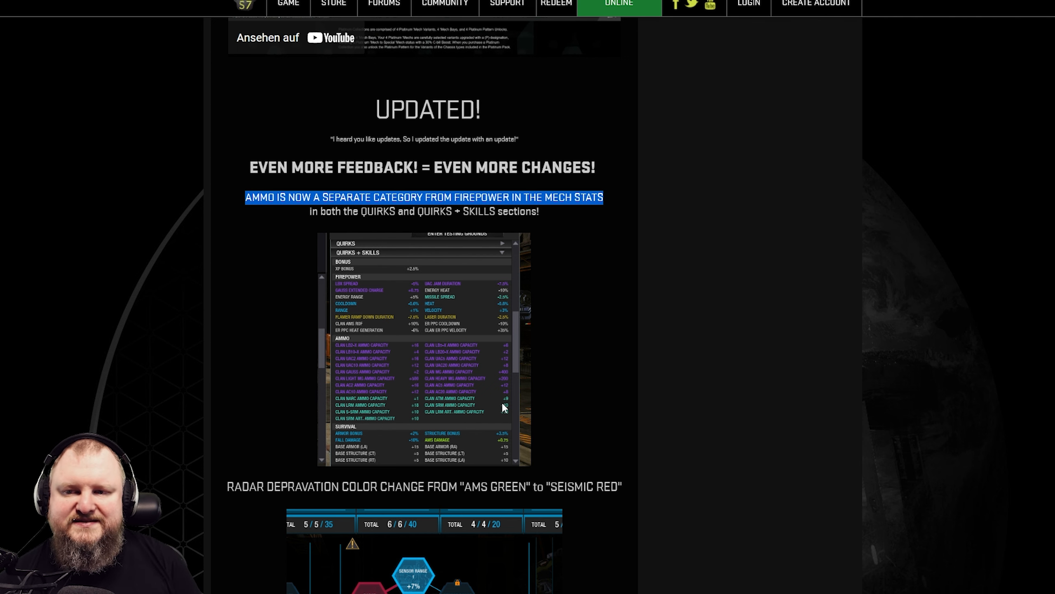
- Highlight the AMS GREEN to SEISMIC RED colour change note and start the video in a large view
scroll("down", 3)
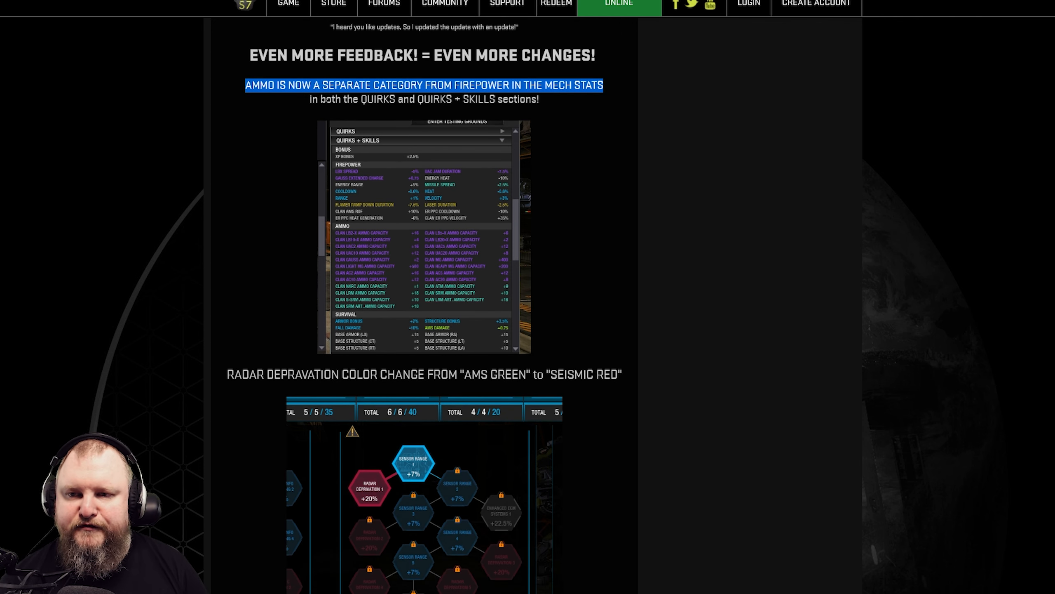
scroll("down", 3)
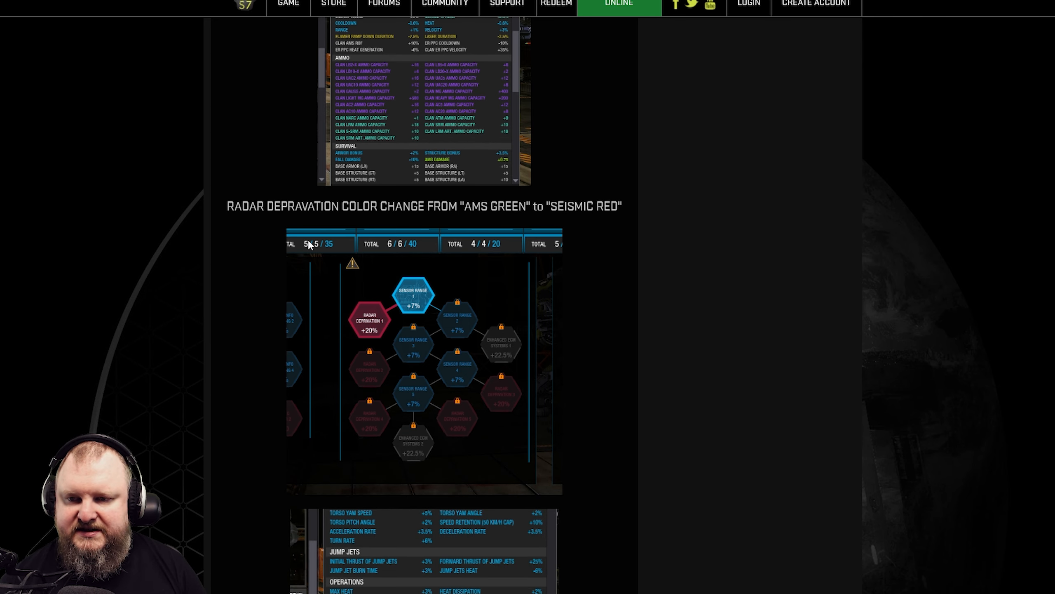
left_click_drag(461, 206, 620, 206)
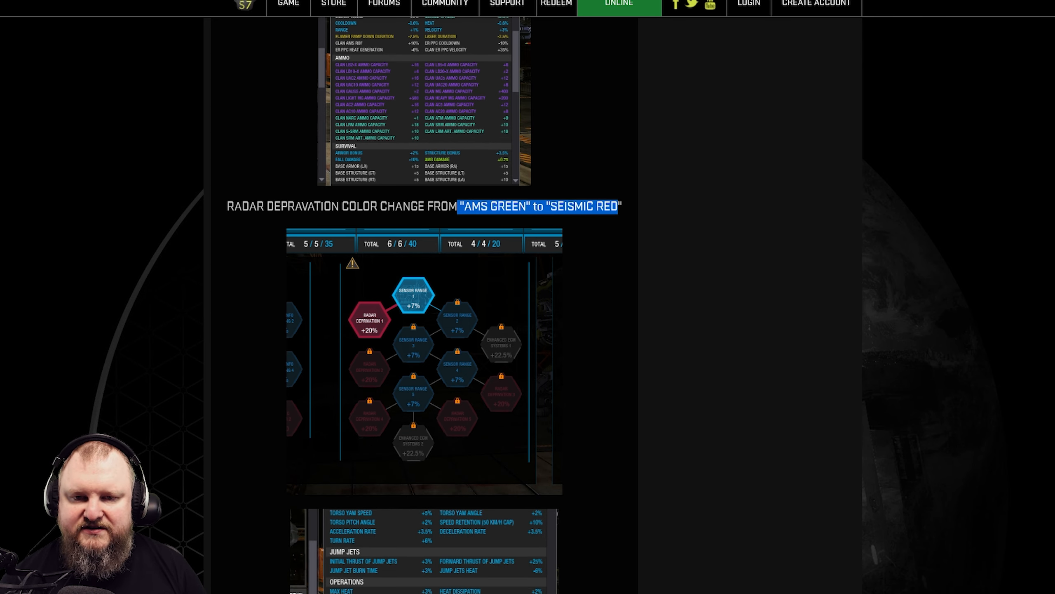
scroll("down", 3)
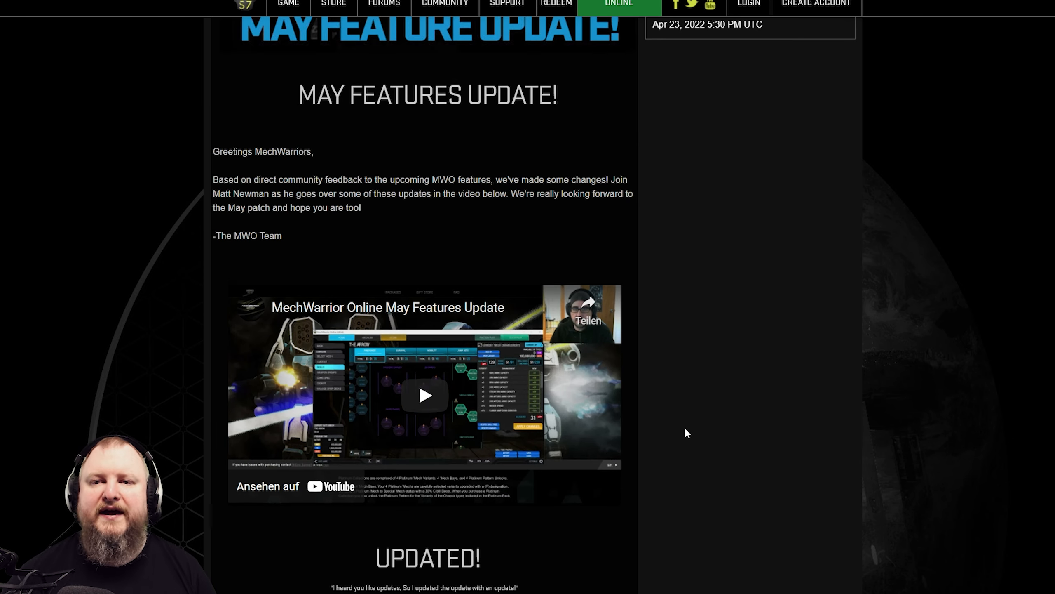
scroll("up", 3)
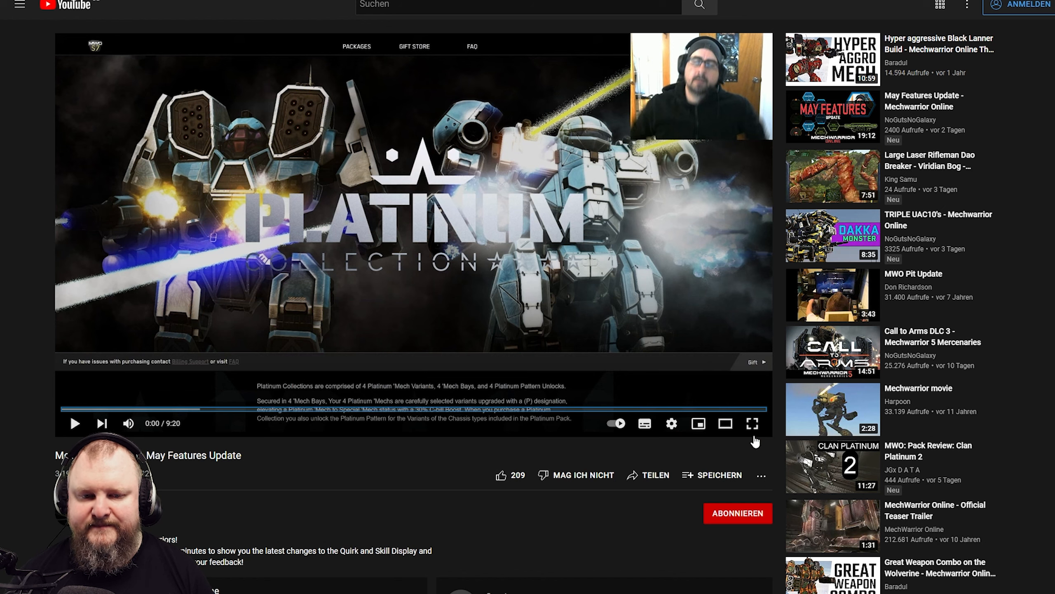
left_click(752, 424)
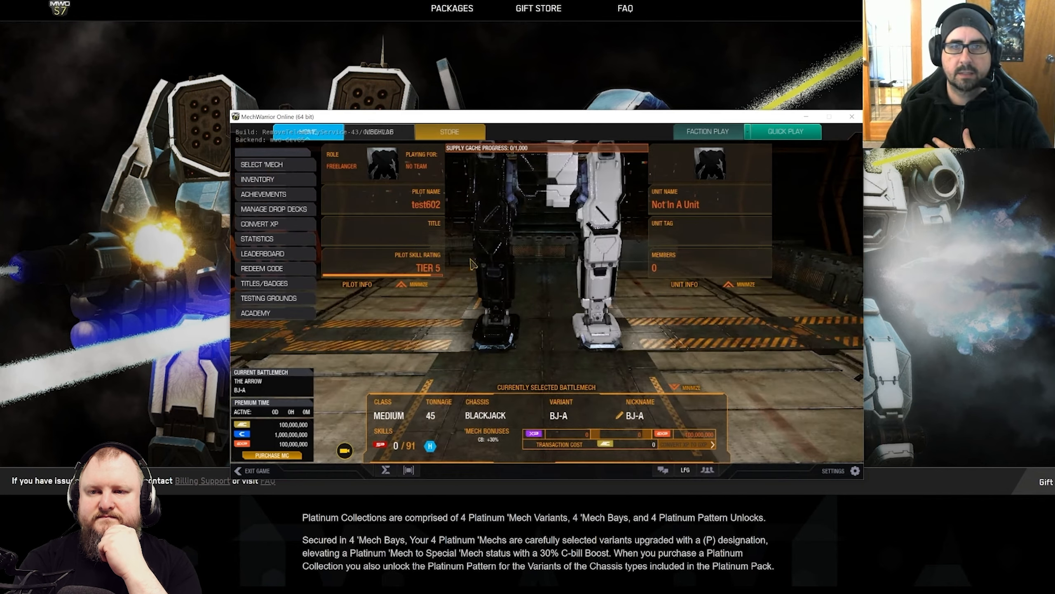
- Toggle playback as the demo moves from the pilot home screen to Select 'Mech
left_click(269, 165)
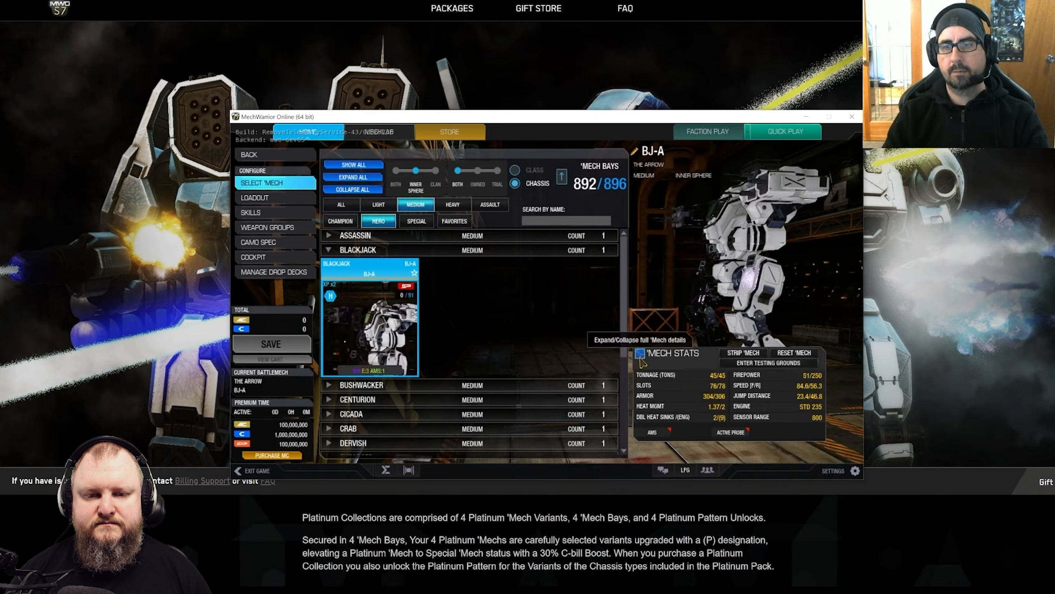
- Toggle playback while the video expands the BJ-A's Quirks + Skills mech stats
left_click(640, 355)
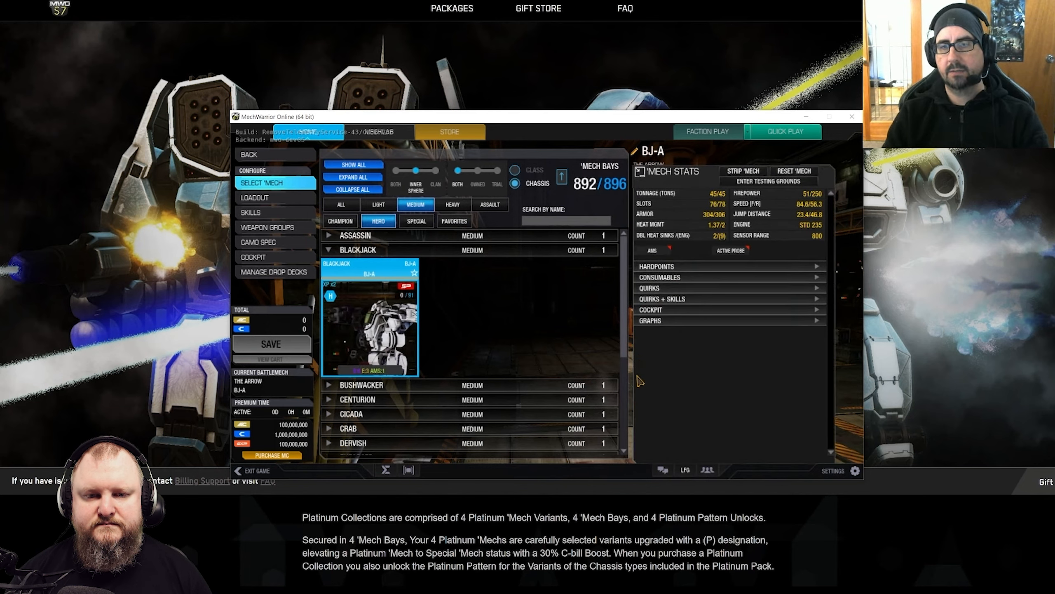
mouse_move(656, 294)
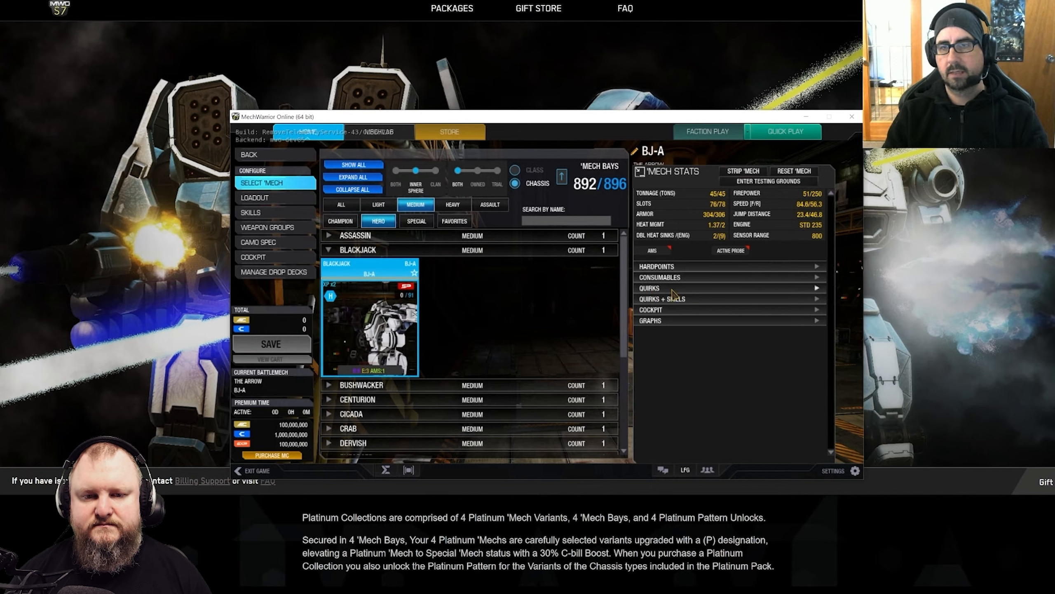
left_click(731, 289)
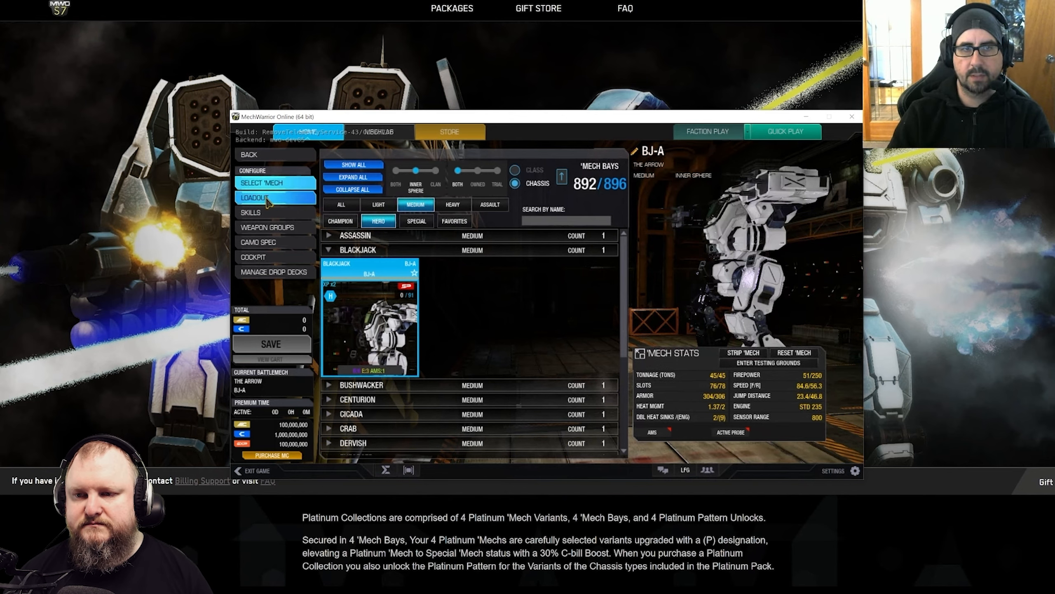
- Toggle playback while the demo opens the BJ-A's Loadout and then its skill tree
left_click(276, 198)
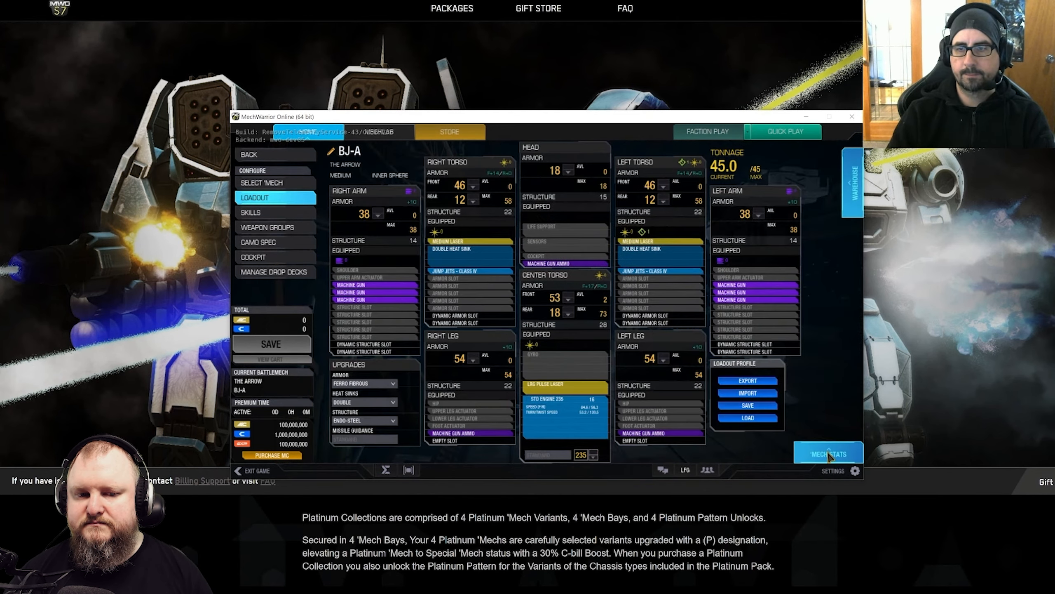
left_click(829, 453)
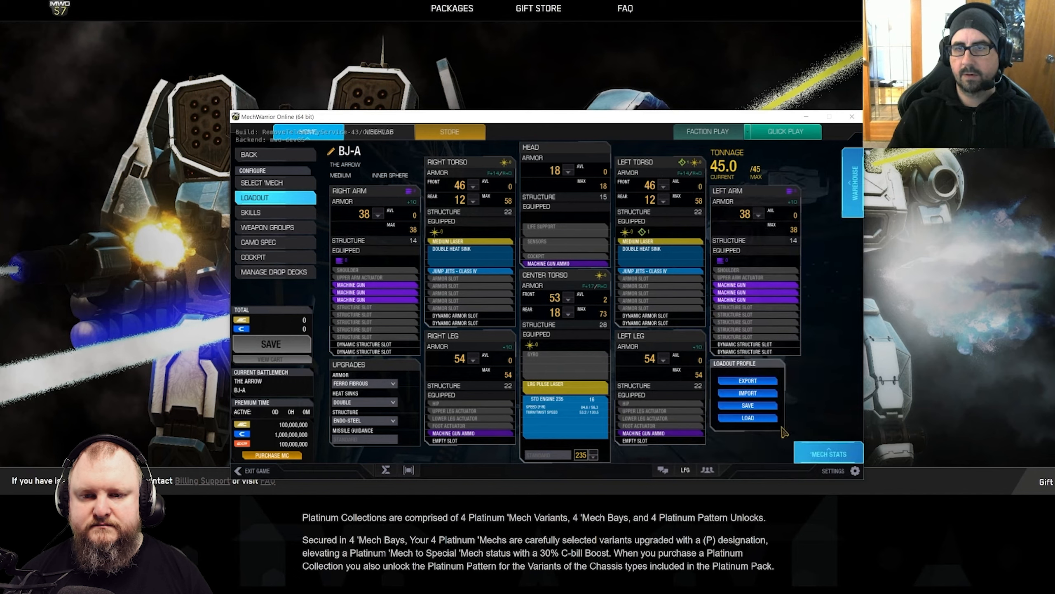
mouse_move(841, 424)
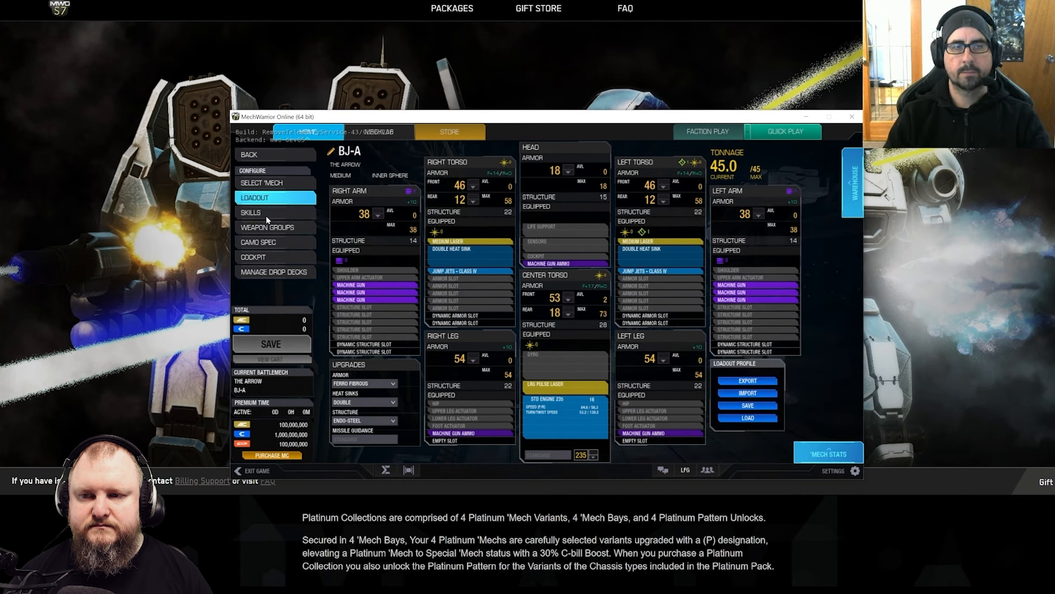
left_click(261, 213)
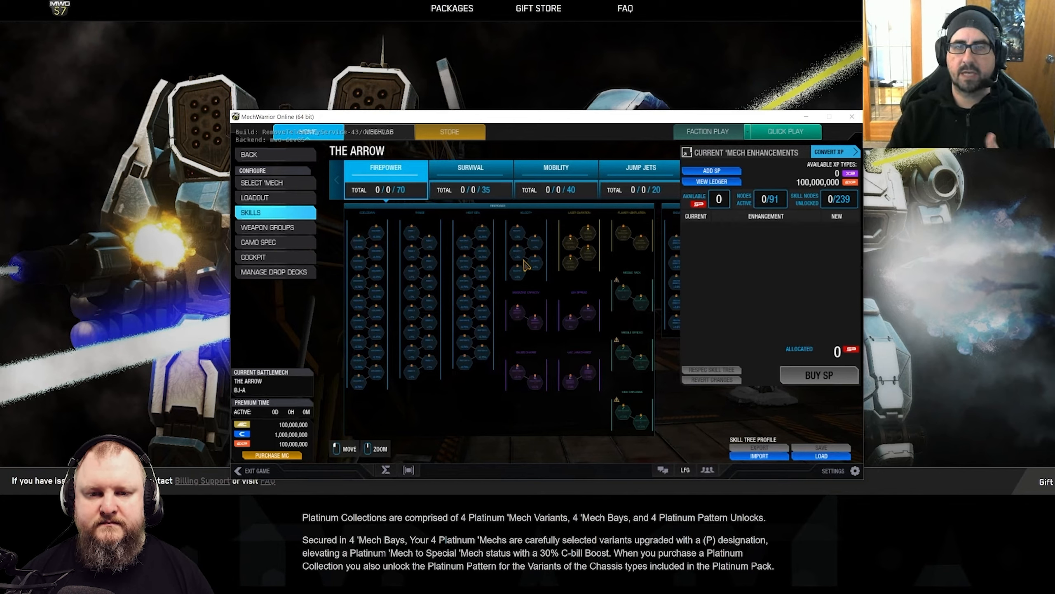
- Toggle playback as the demo switches to Survival and zooms into the sensor skill nodes
left_click(470, 168)
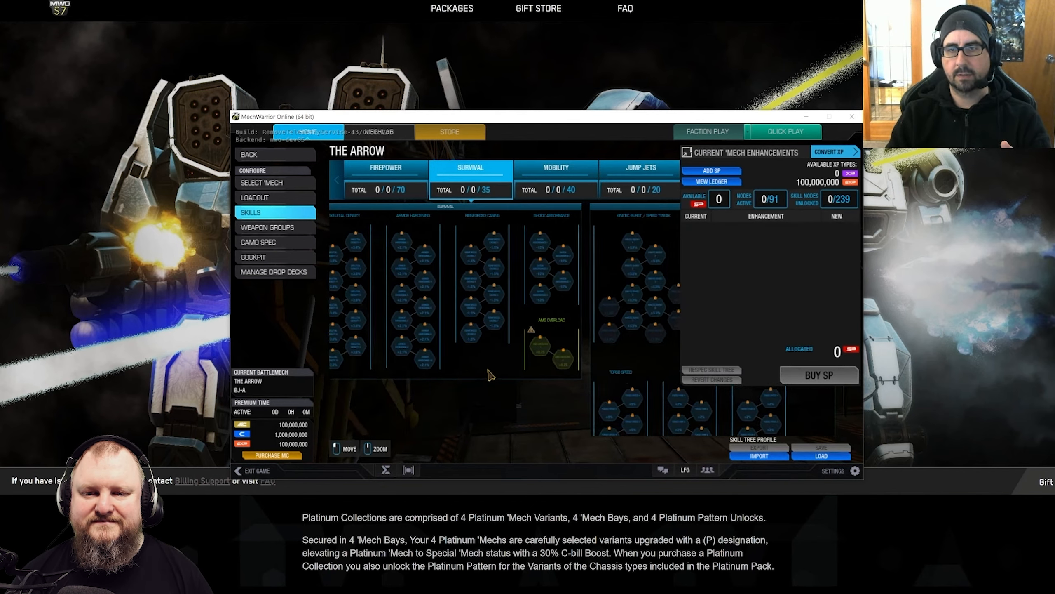
left_click(555, 178)
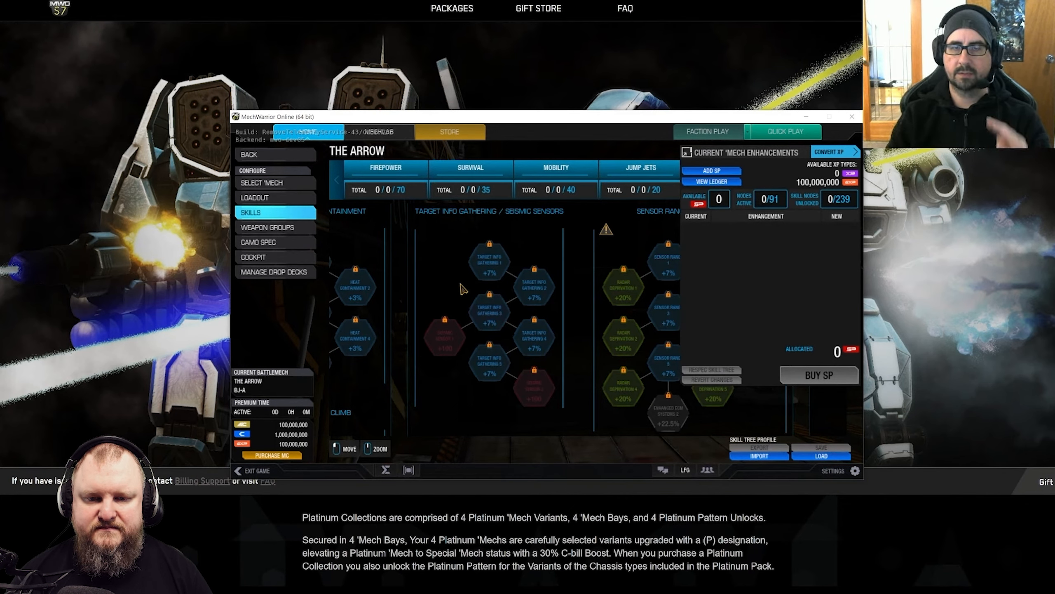
mouse_move(458, 294)
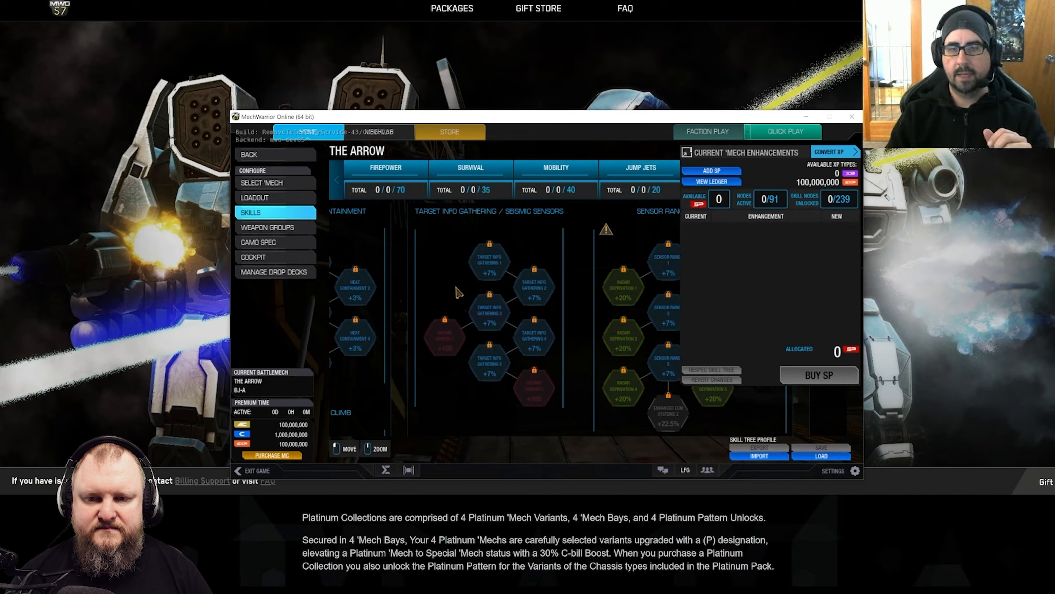
mouse_move(509, 442)
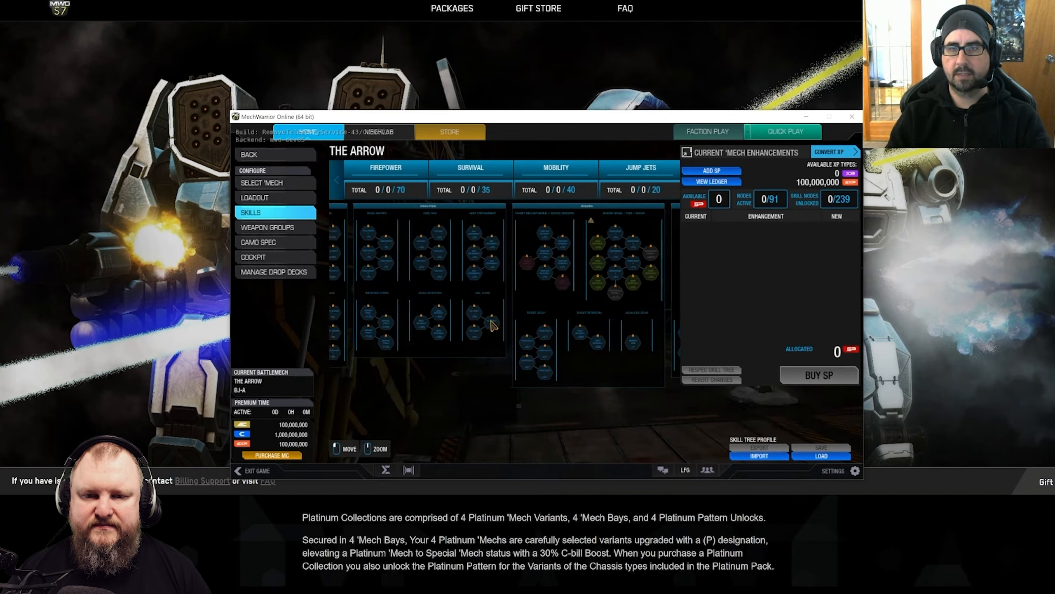
- Toggle playback as the video pans across the skill tree to the Auxiliary consumable nodes
left_click(556, 167)
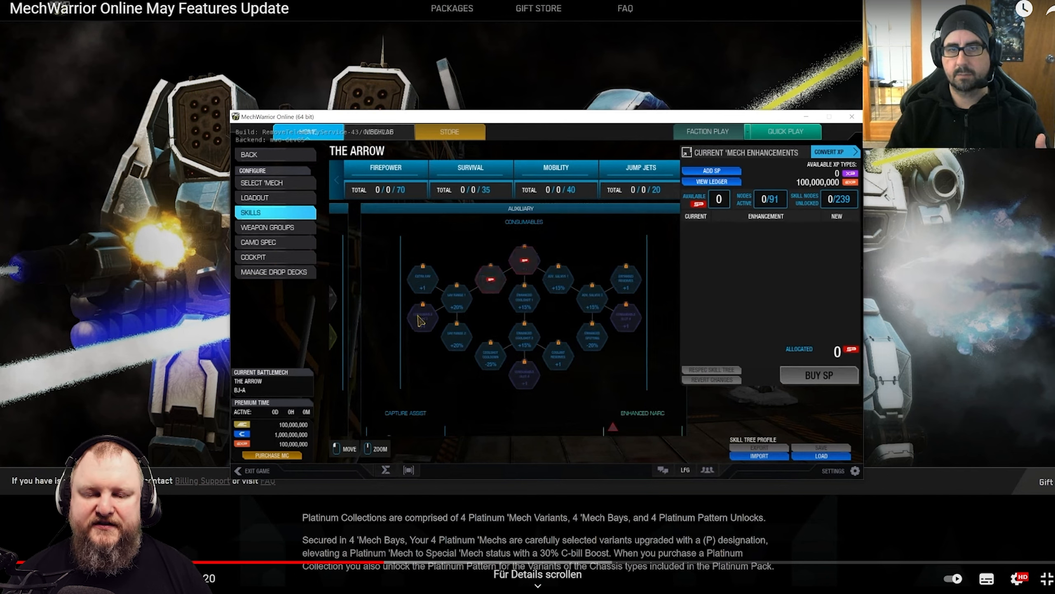
mouse_move(422, 321)
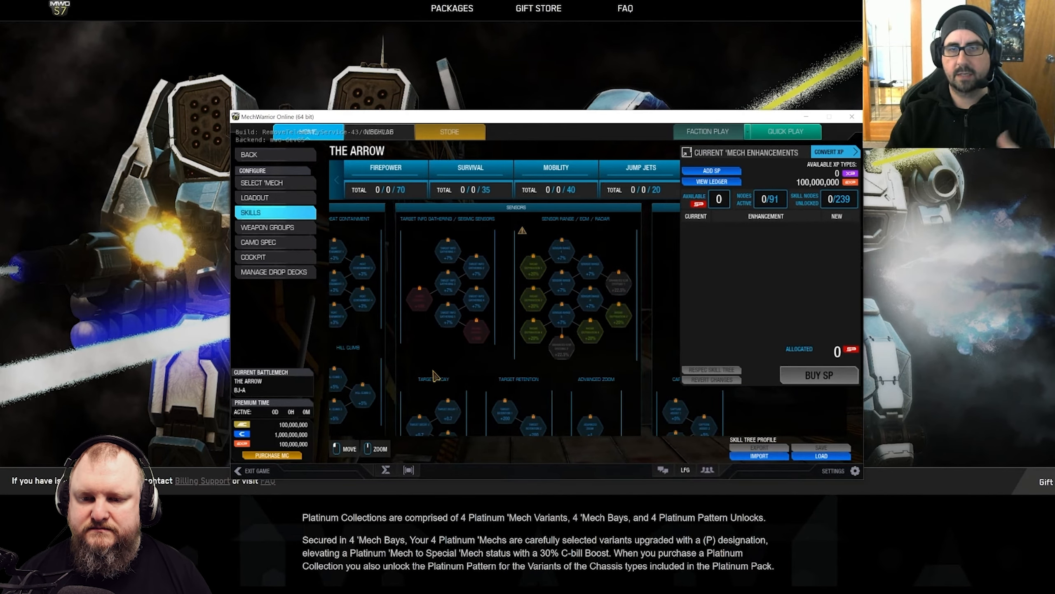
mouse_move(505, 386)
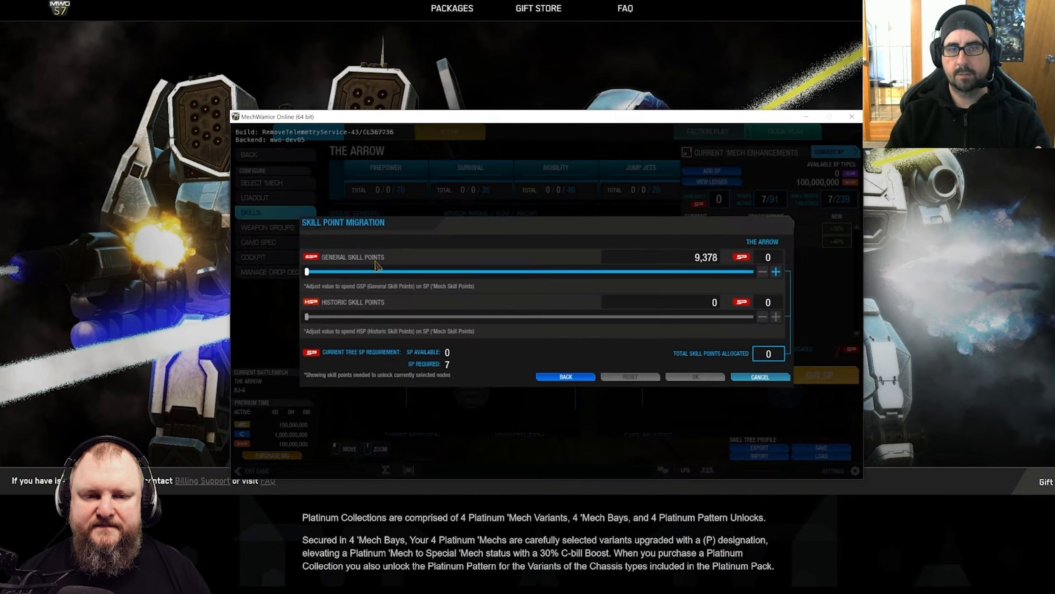
- Watch the migration confirmation and Confirm 'Mech Skills purchase dialogs play out, leaving 142 SP
left_click(696, 377)
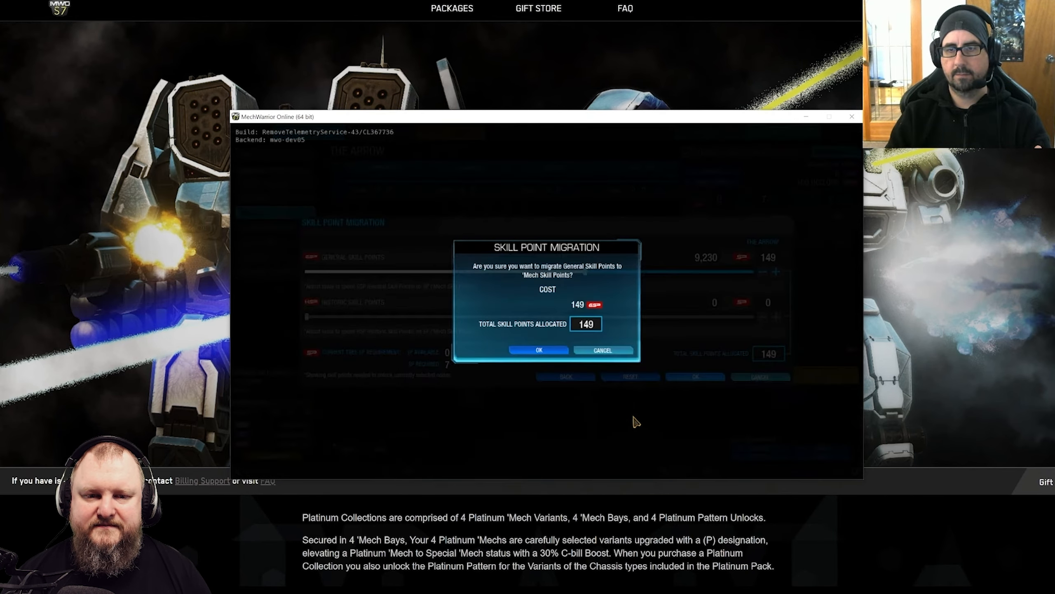
left_click(540, 350)
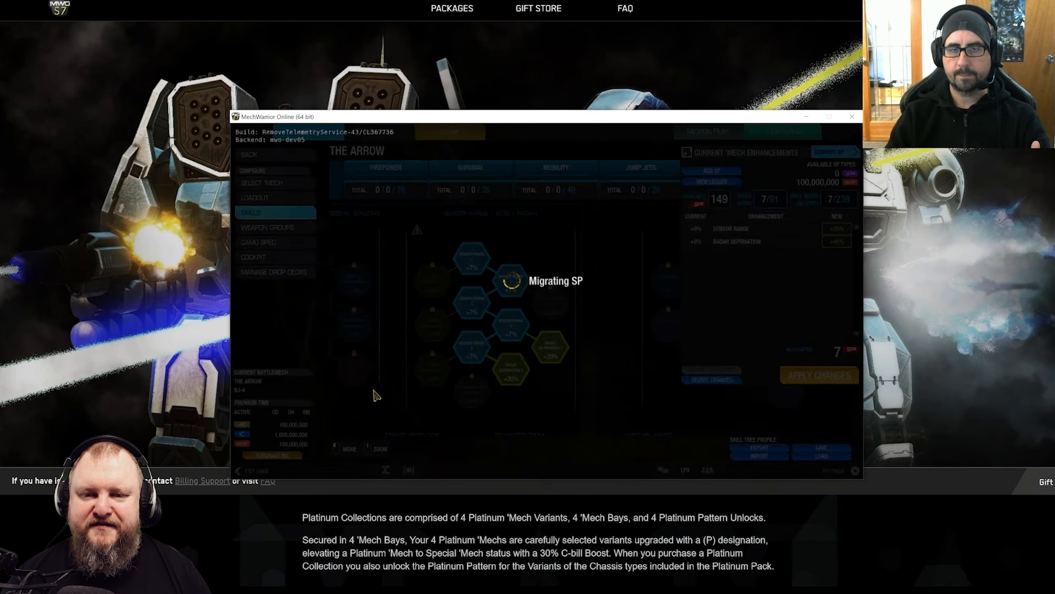
left_click(819, 375)
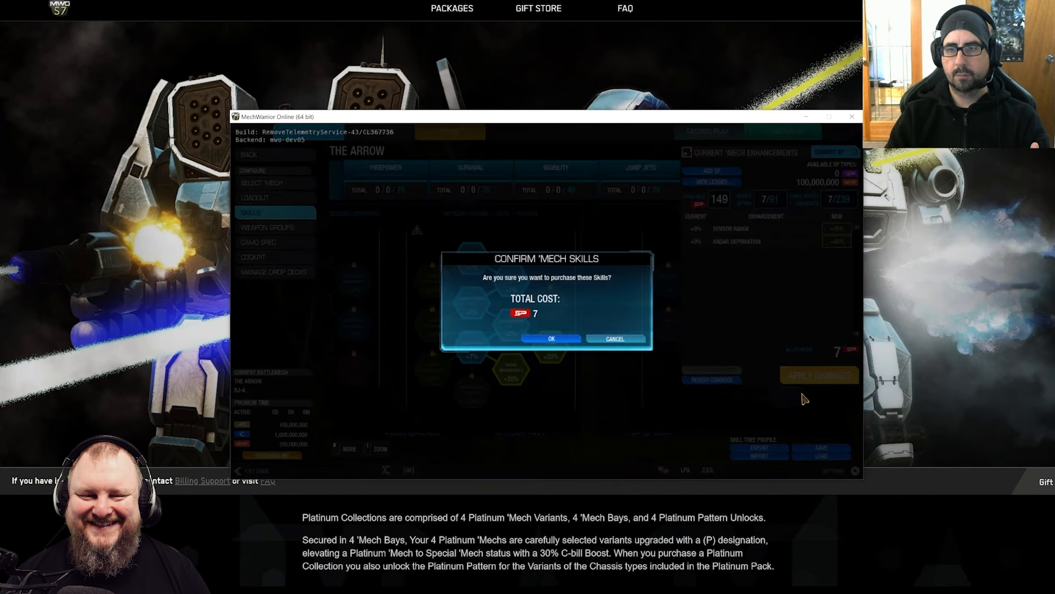
left_click(552, 338)
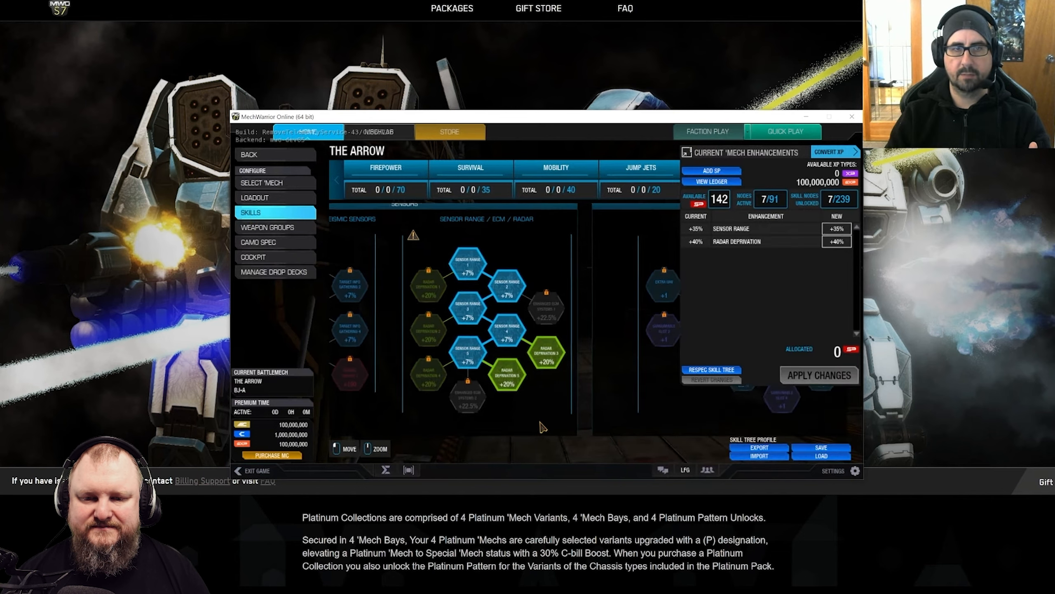
- Keep watching as the video returns to Select 'Mech and expands the BJ-A's Quirks + Skills list
left_click(274, 182)
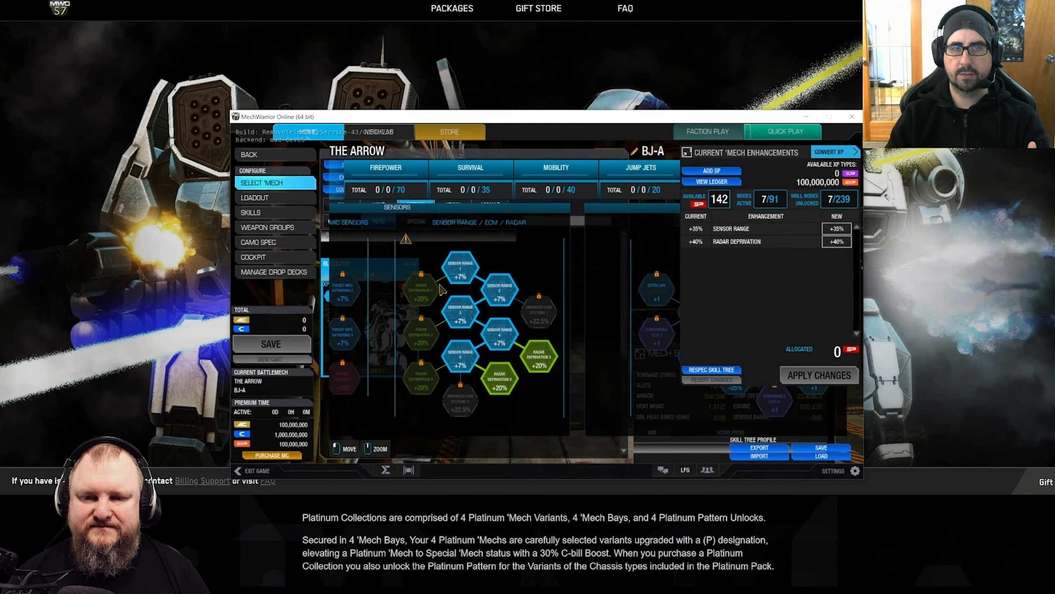
left_click(273, 182)
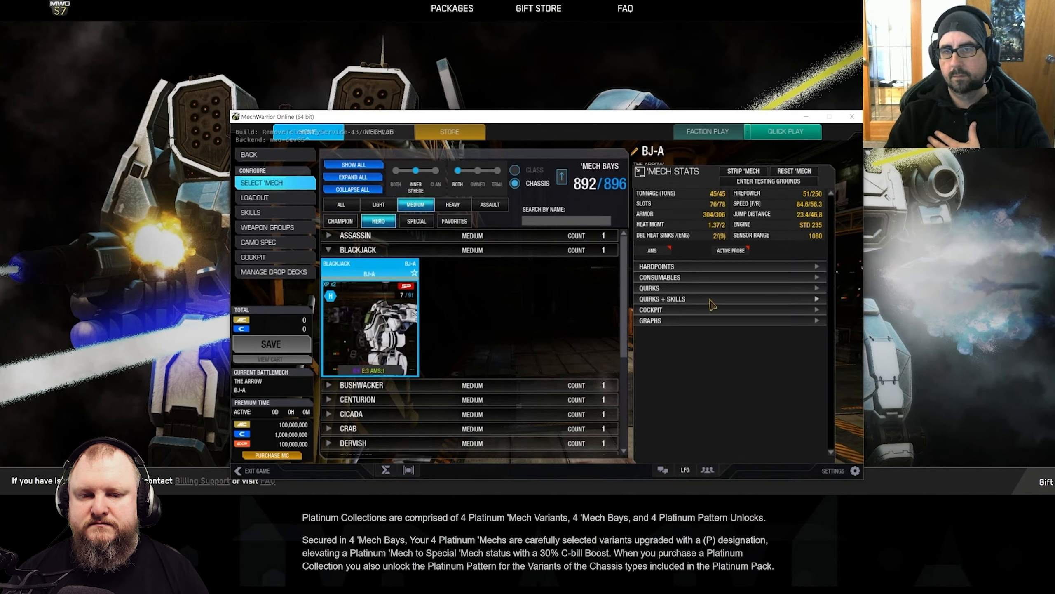
left_click(663, 299)
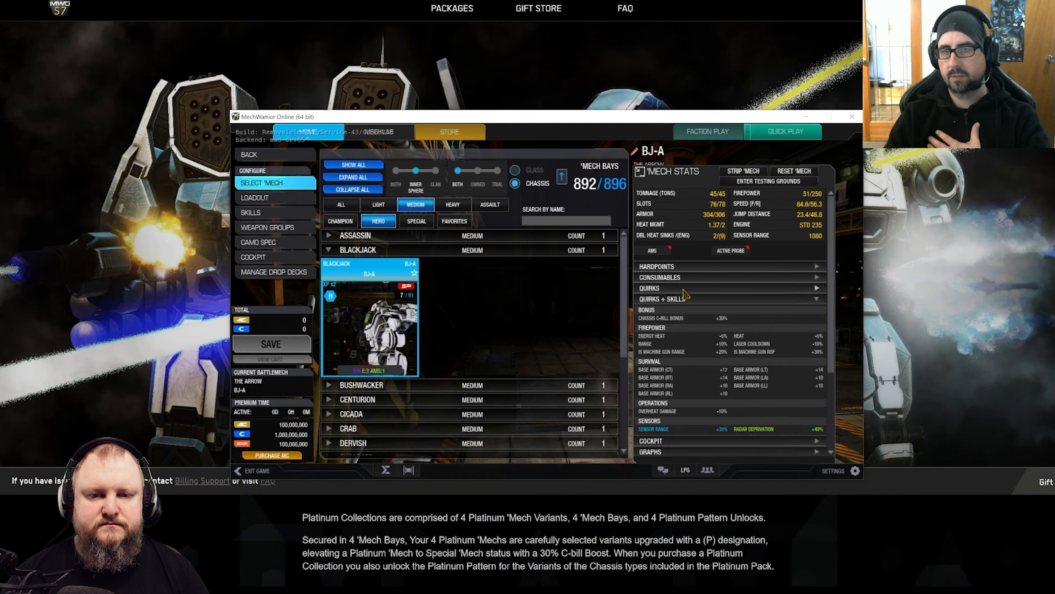
mouse_move(816, 414)
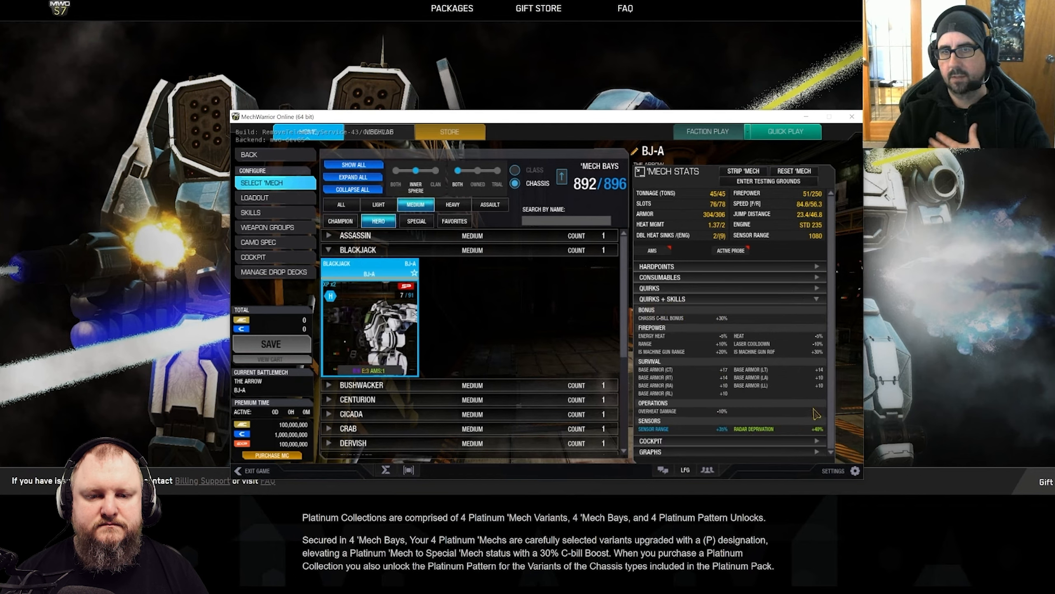
mouse_move(615, 390)
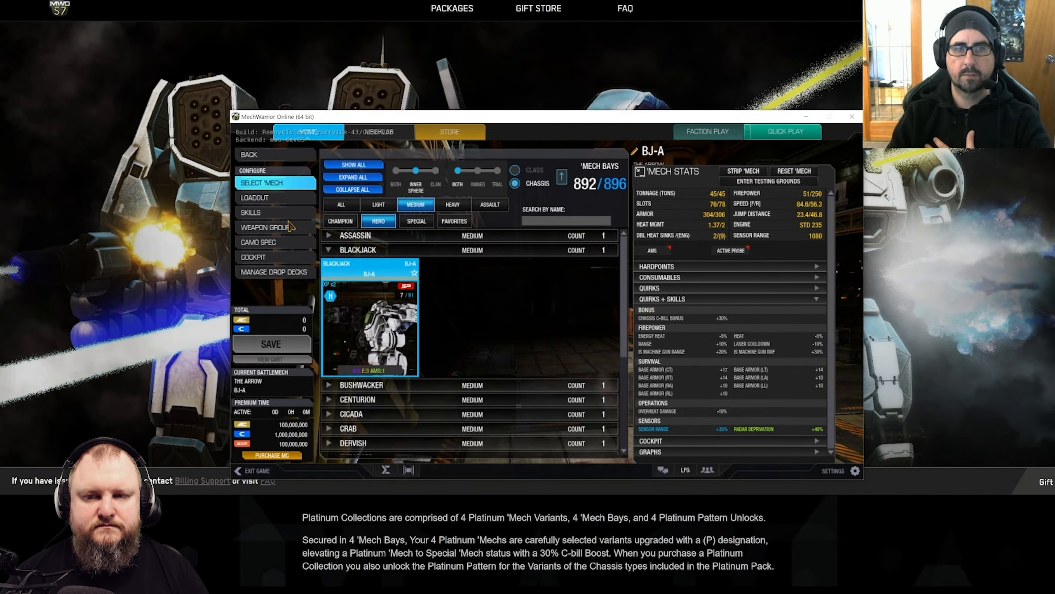
- Pause the video during the radar deprivation node unlock demo to comment
left_click(251, 212)
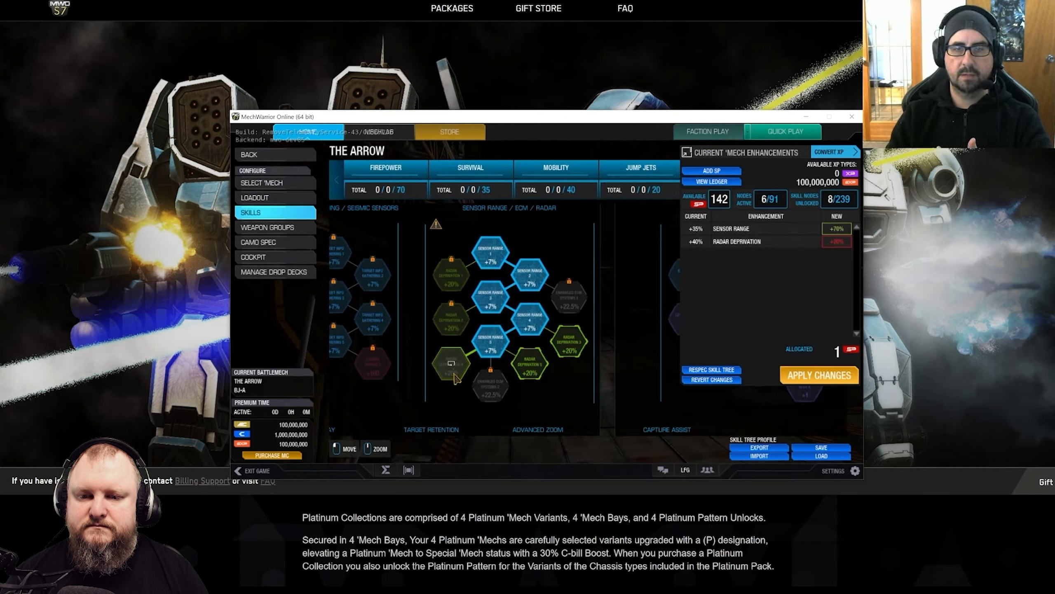
left_click(453, 363)
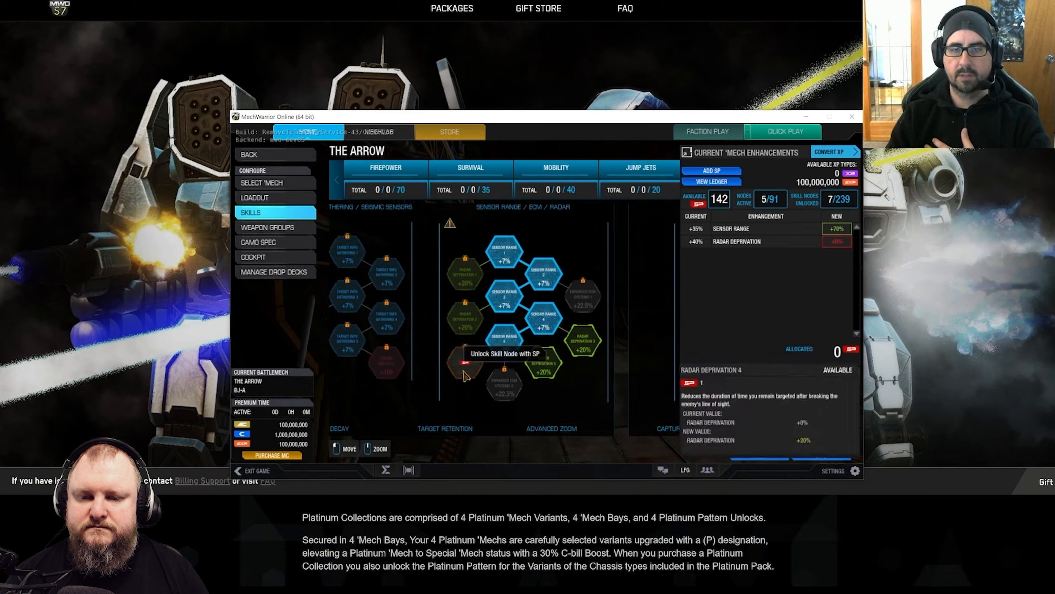
left_click(465, 367)
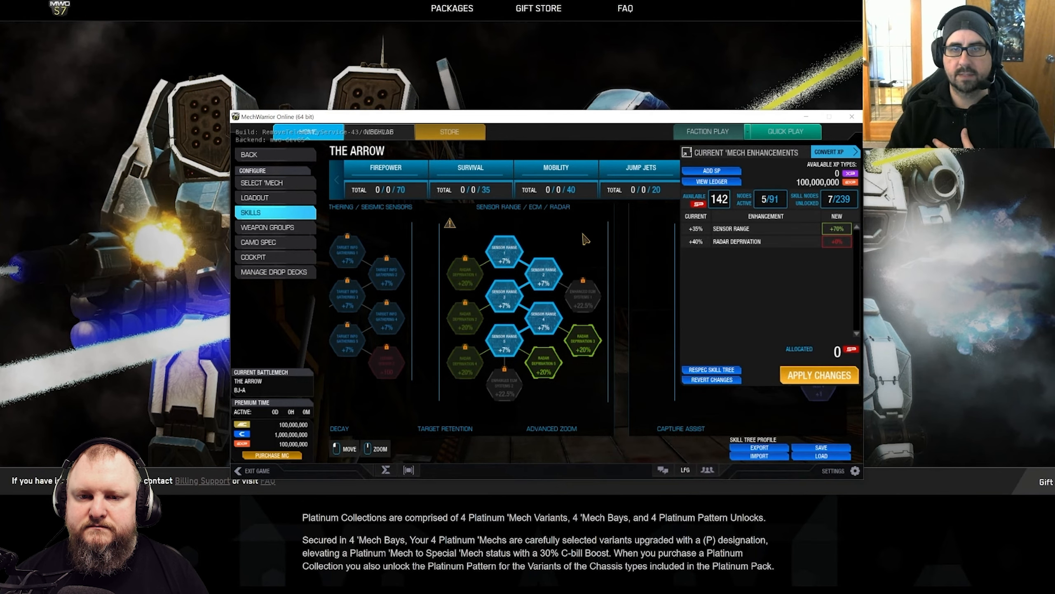
left_click(501, 250)
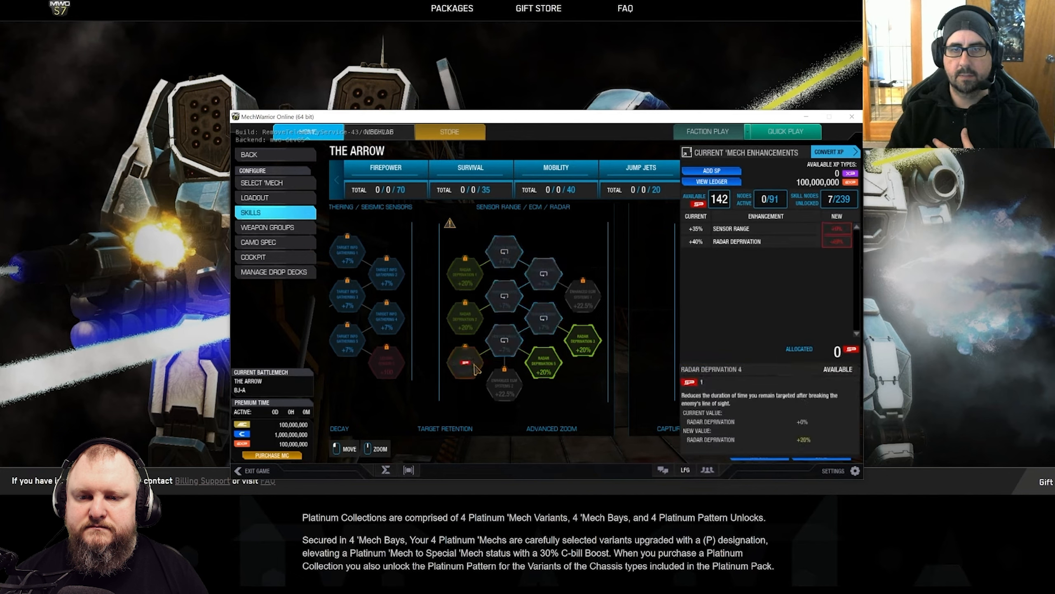
mouse_move(466, 365)
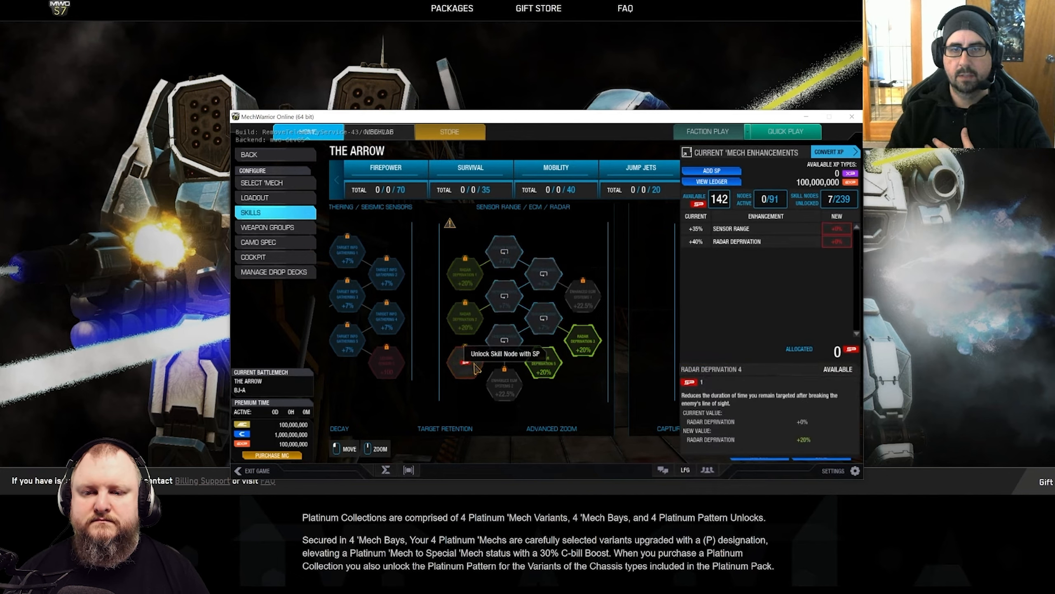
left_click(506, 346)
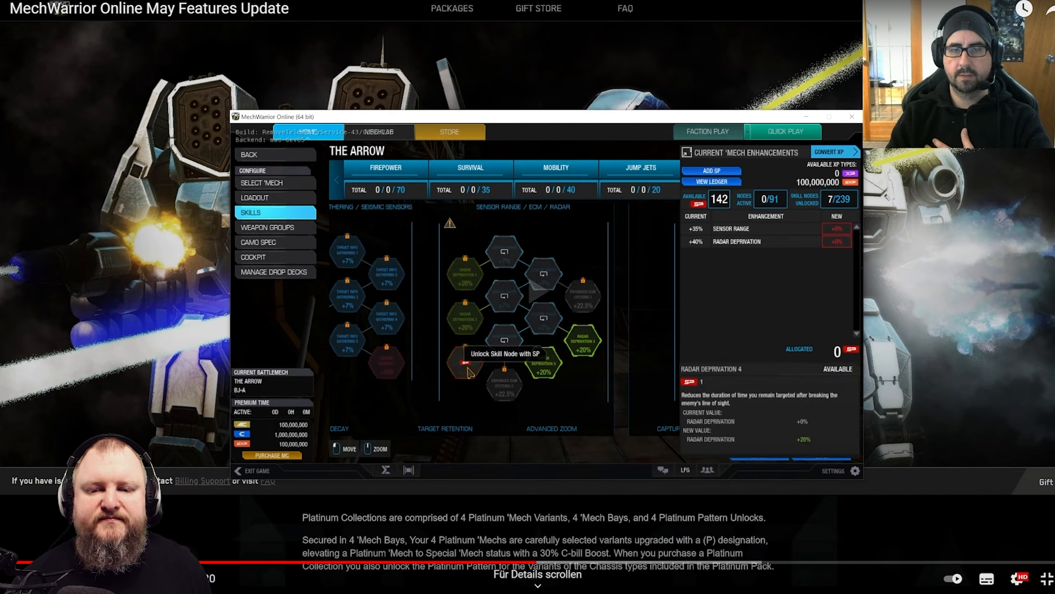
- Resume playback through to the consumables skill tree with 10 nodes active
left_click(463, 365)
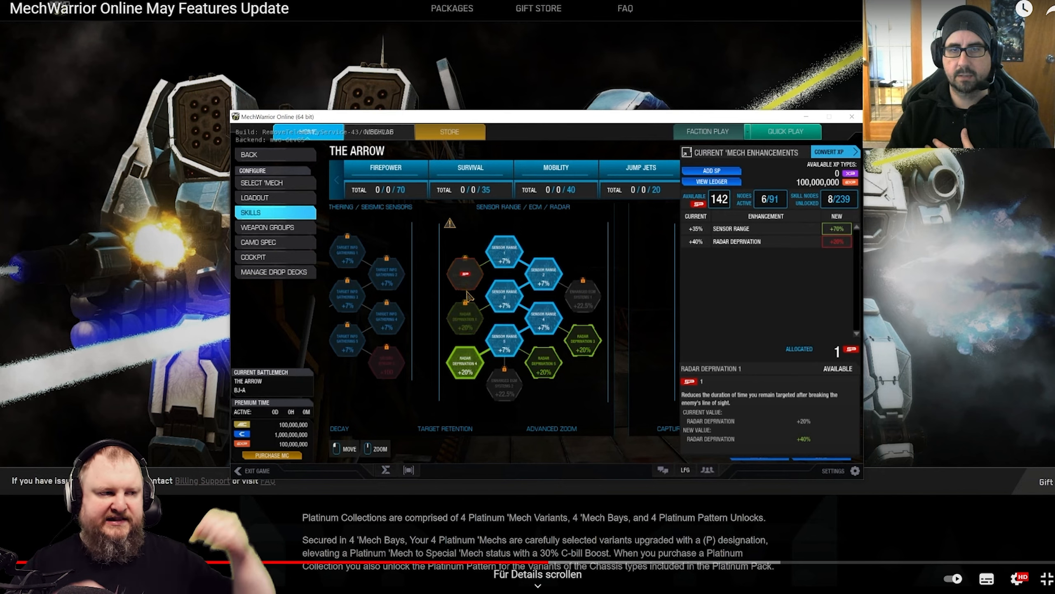
left_click(463, 279)
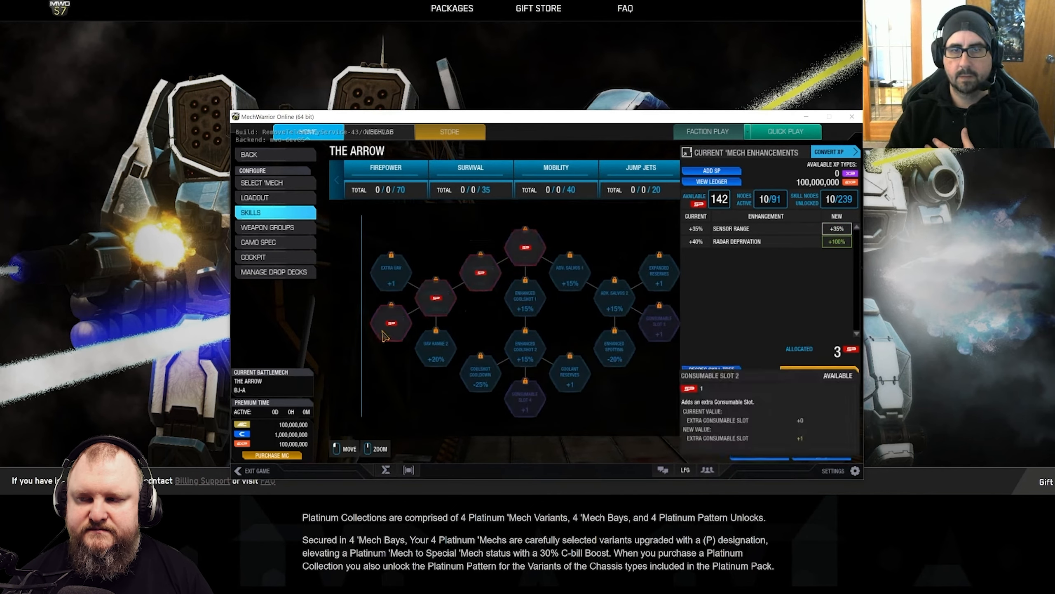
mouse_move(393, 333)
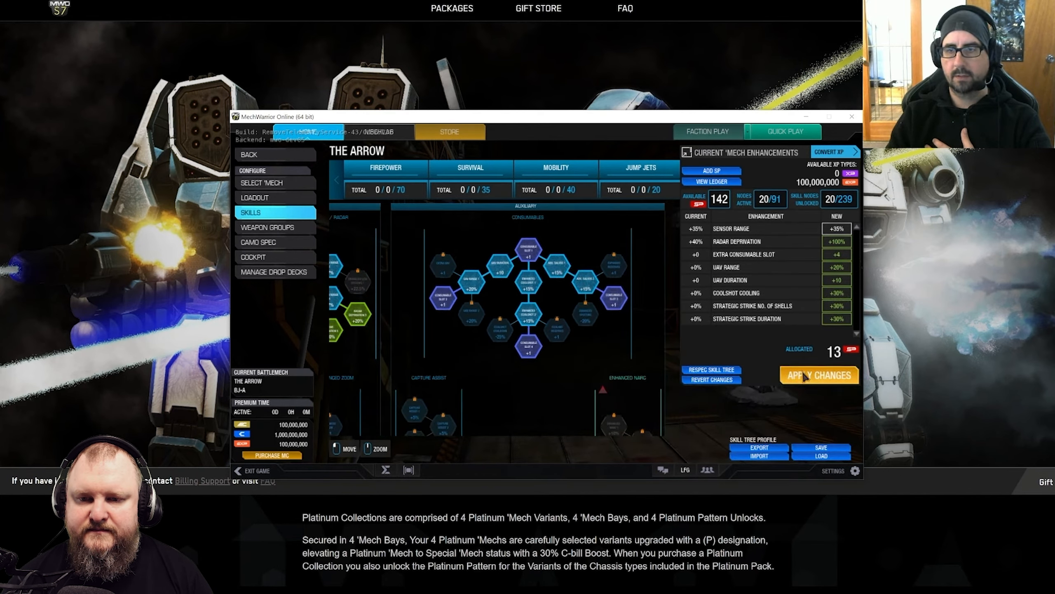
- Let the video play as the Auxiliary nodes are selected and Apply Changes brings it to 20 active nodes
left_click(819, 376)
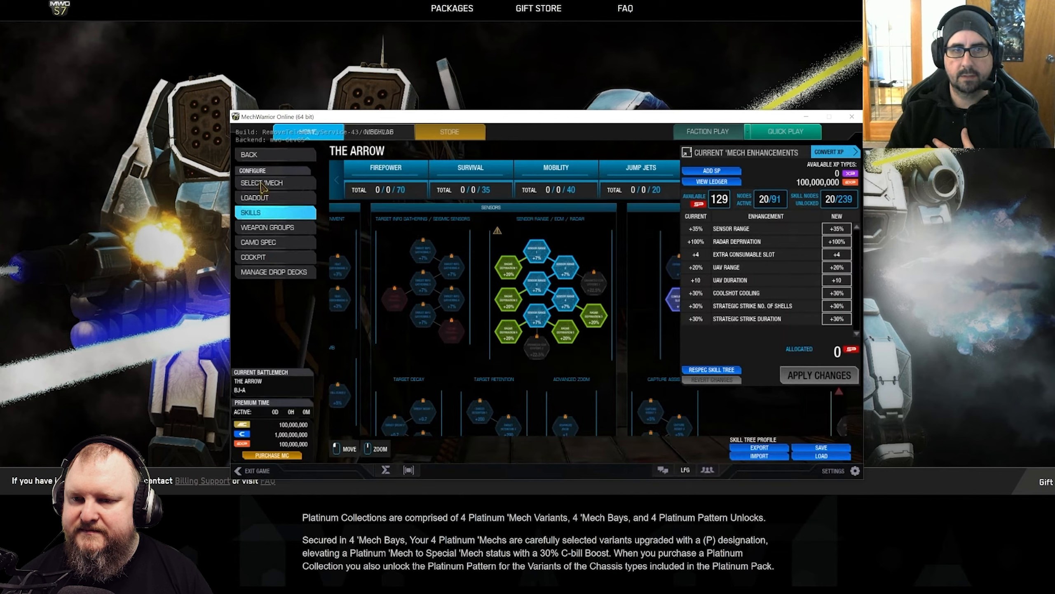
mouse_move(266, 199)
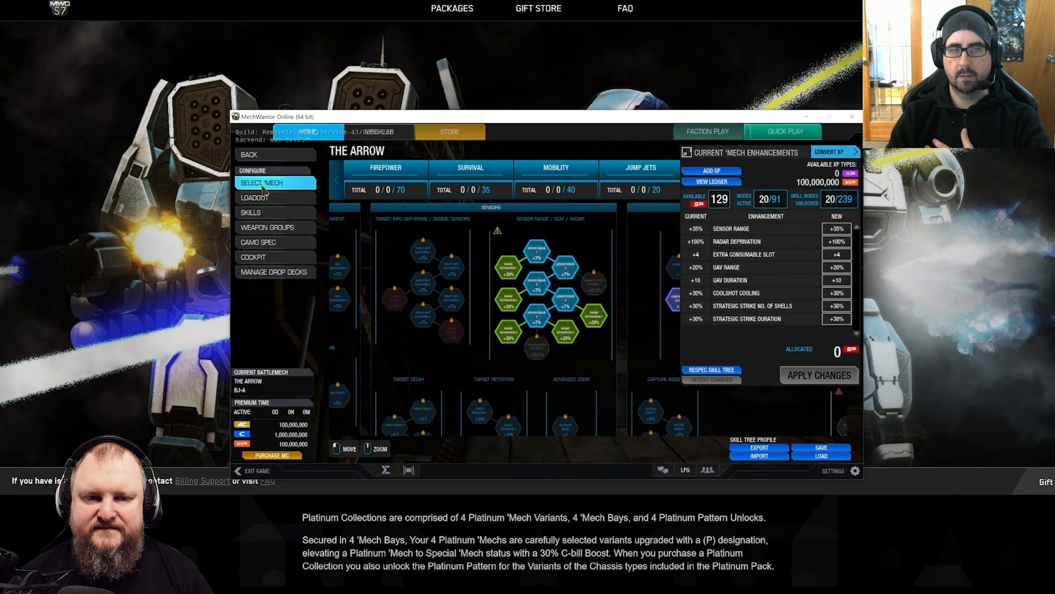
- Watch the BJ-A's Quirks + Skills list gain Auxiliary entries as more nodes unlock to 27 active
left_click(264, 182)
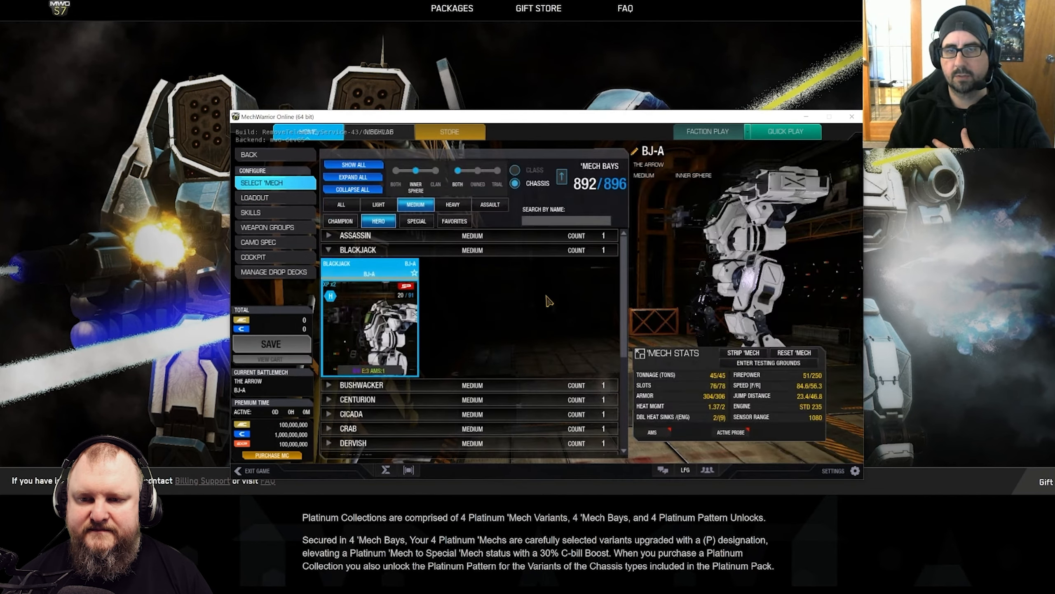
mouse_move(638, 356)
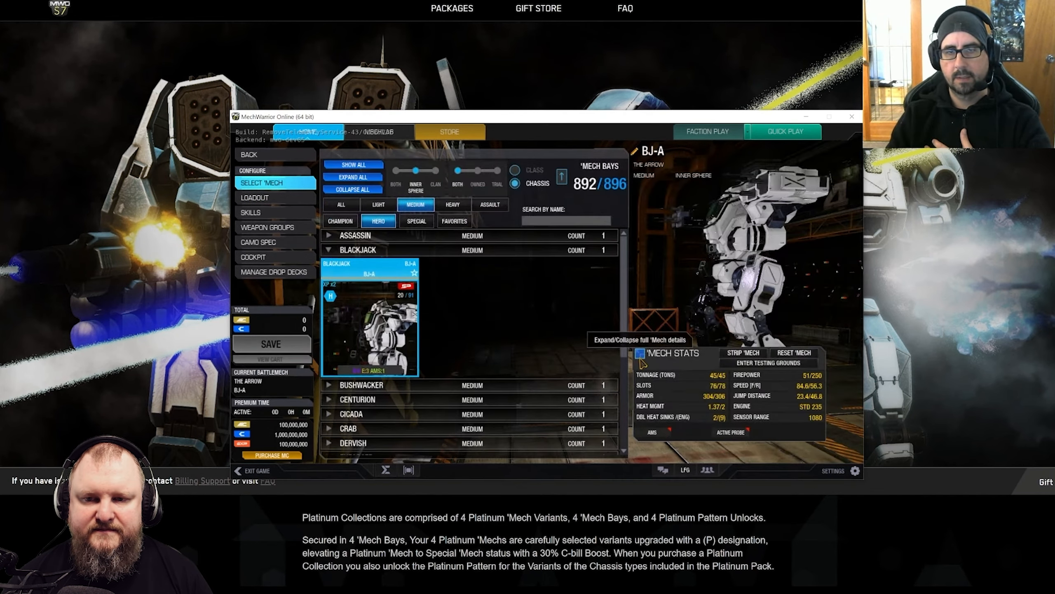
left_click(640, 353)
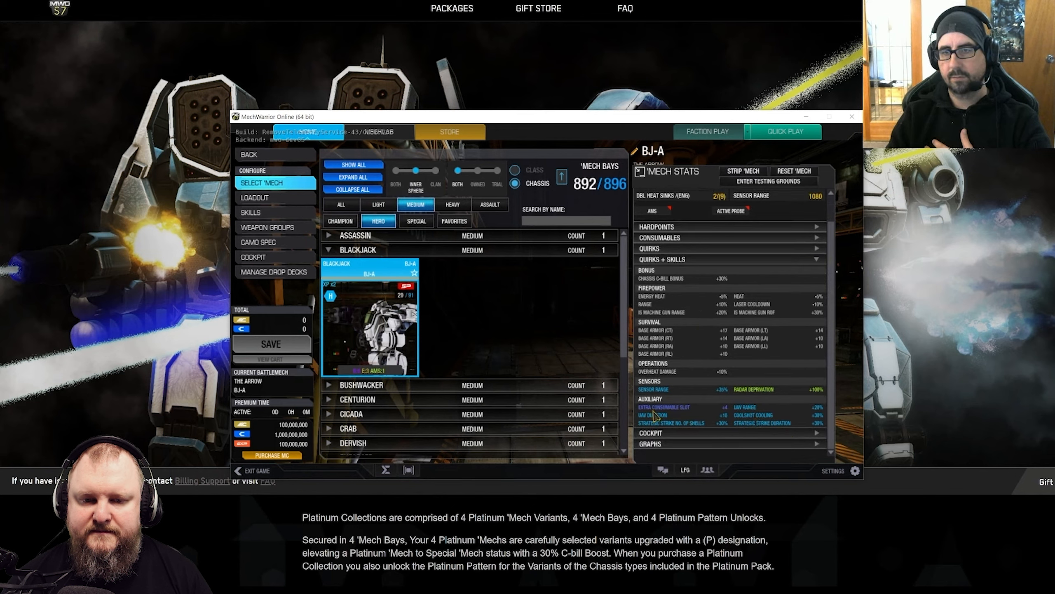
mouse_move(800, 403)
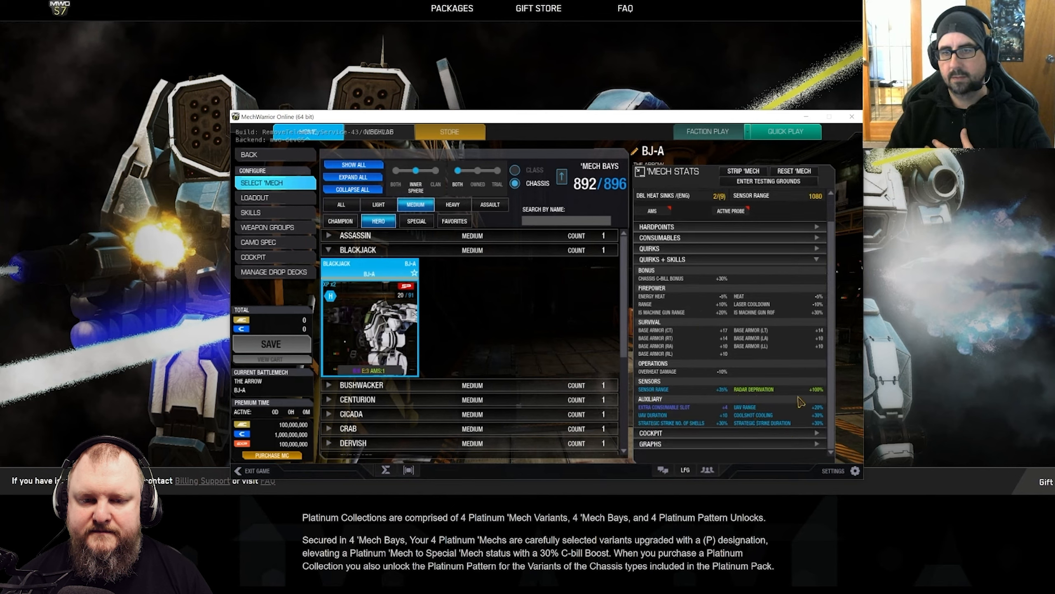
left_click(251, 213)
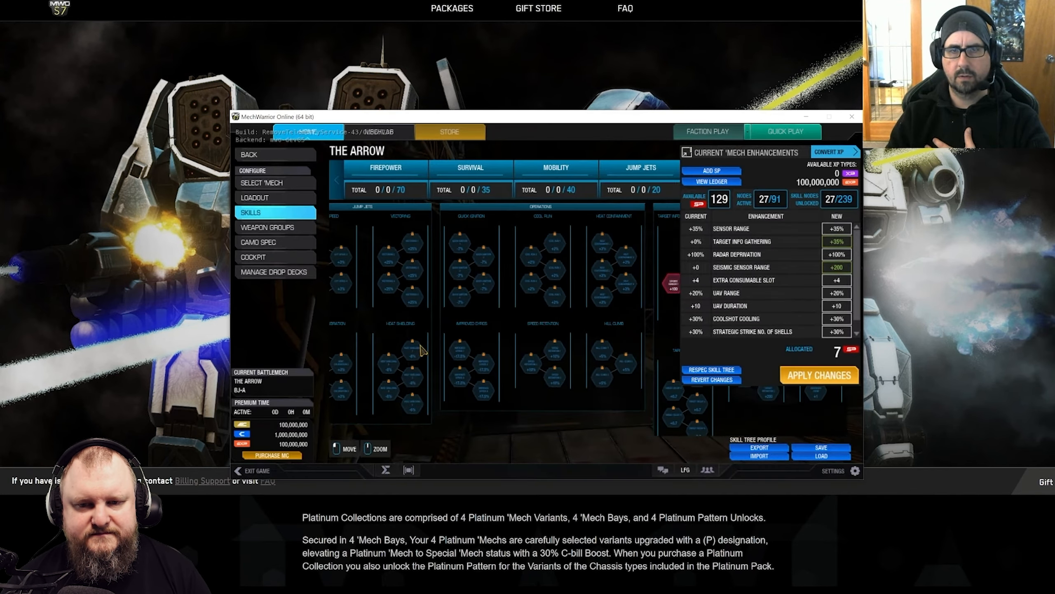
- Watch firepower and ammo nodes unlock to 59 active, ending on the 39 SP Confirm 'Mech Skills dialog
left_click(556, 167)
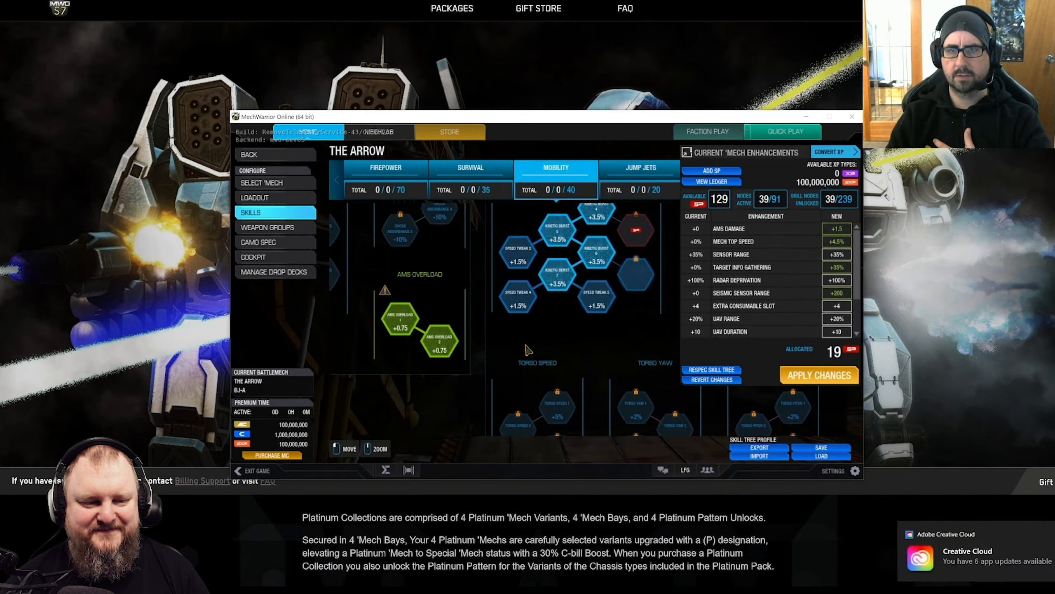
left_click(386, 168)
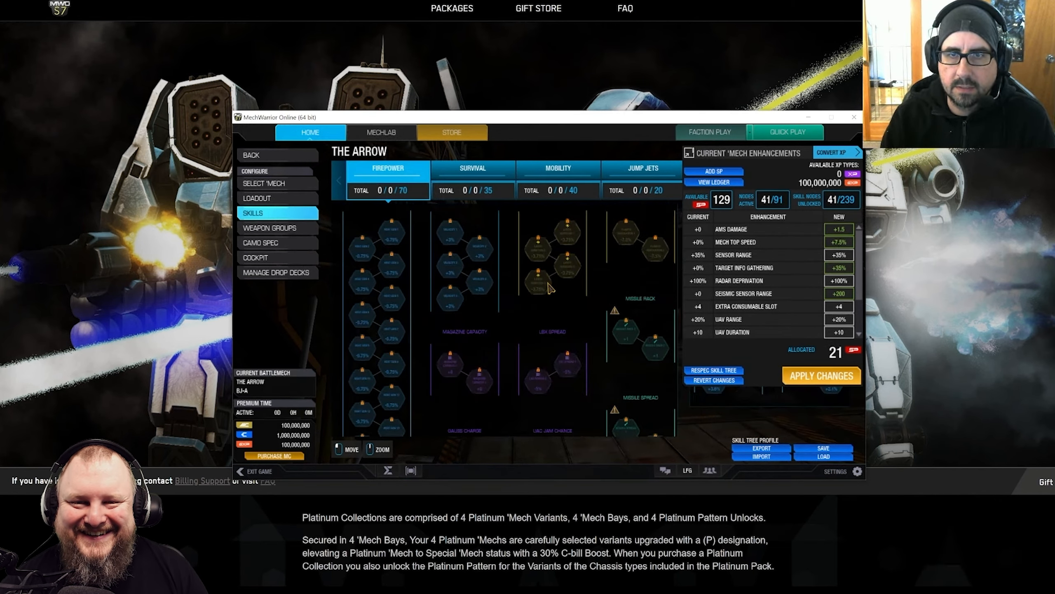
left_click(586, 264)
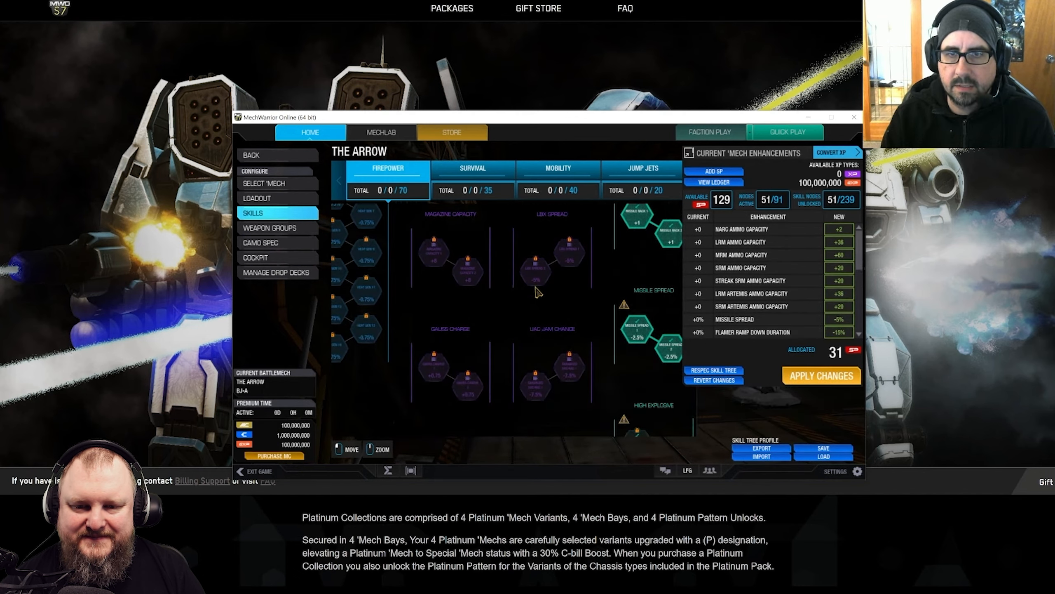
left_click(467, 386)
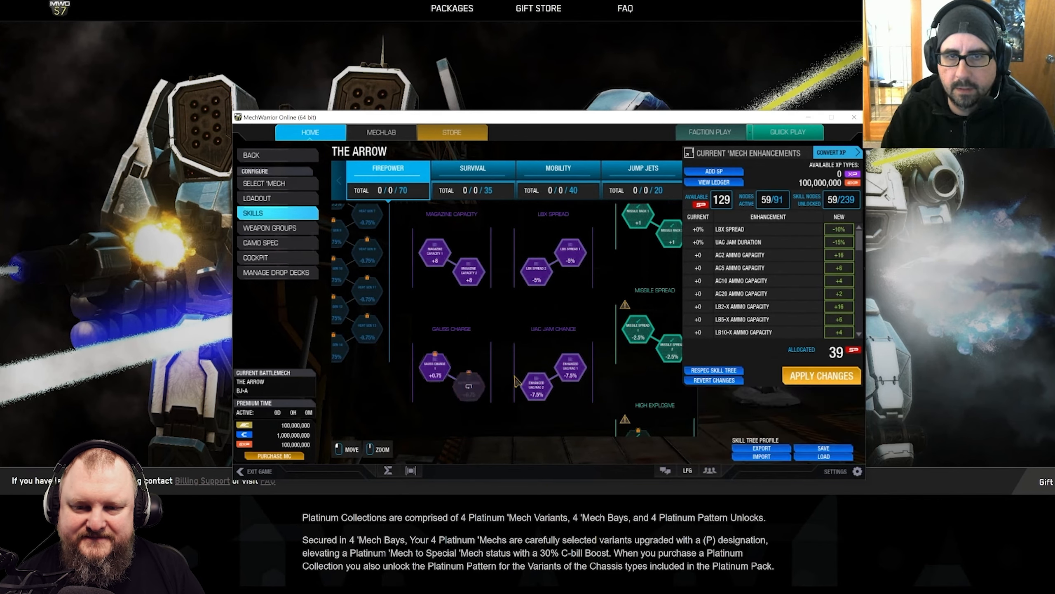
left_click(821, 376)
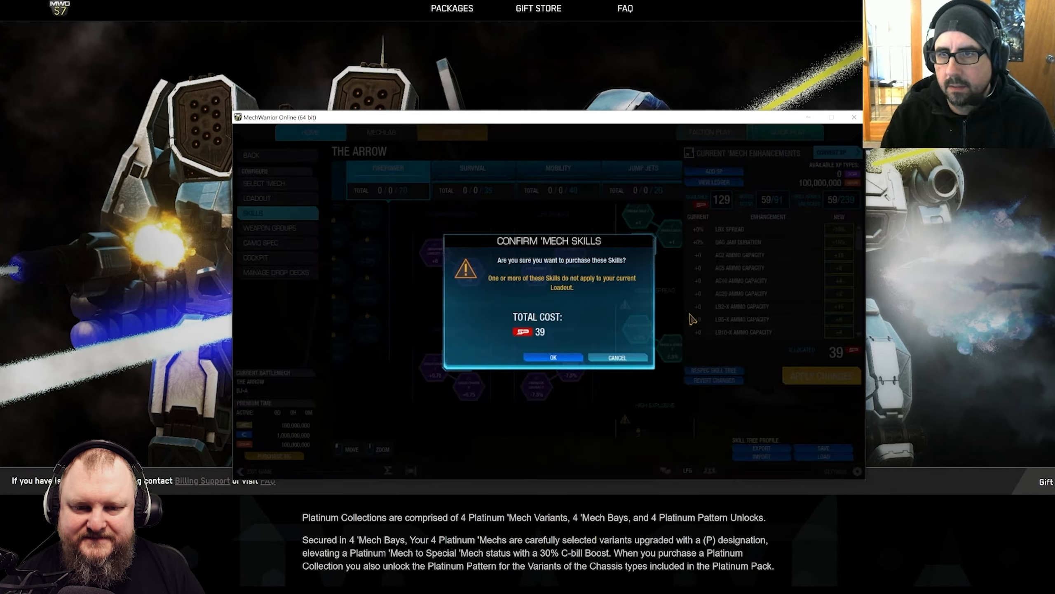
- Watch the 39 SP purchase confirmed, leaving 90 SP, and the return to BJ-A mech selection
left_click(553, 357)
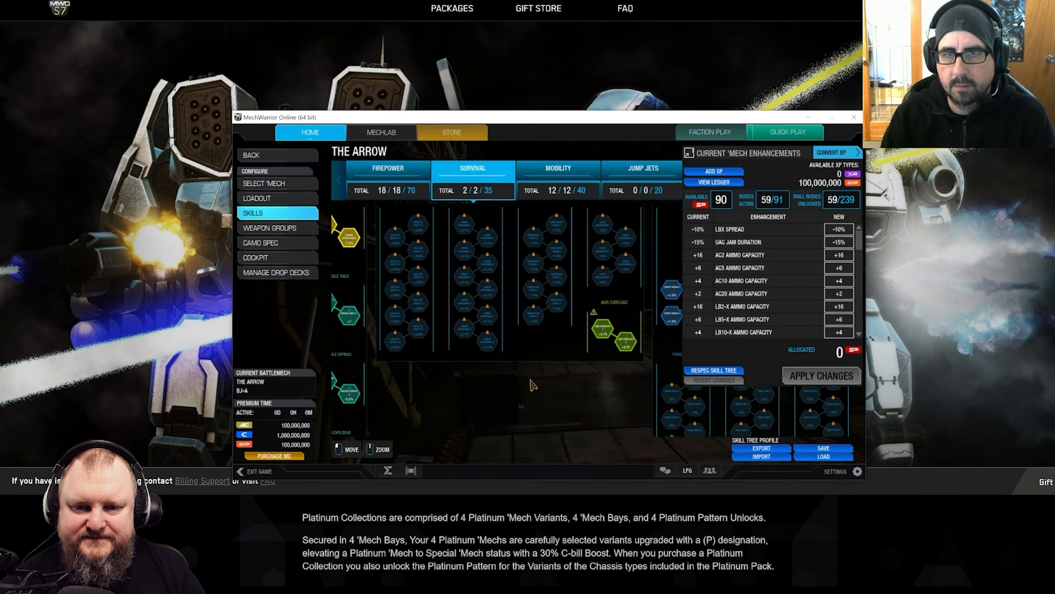
left_click(641, 169)
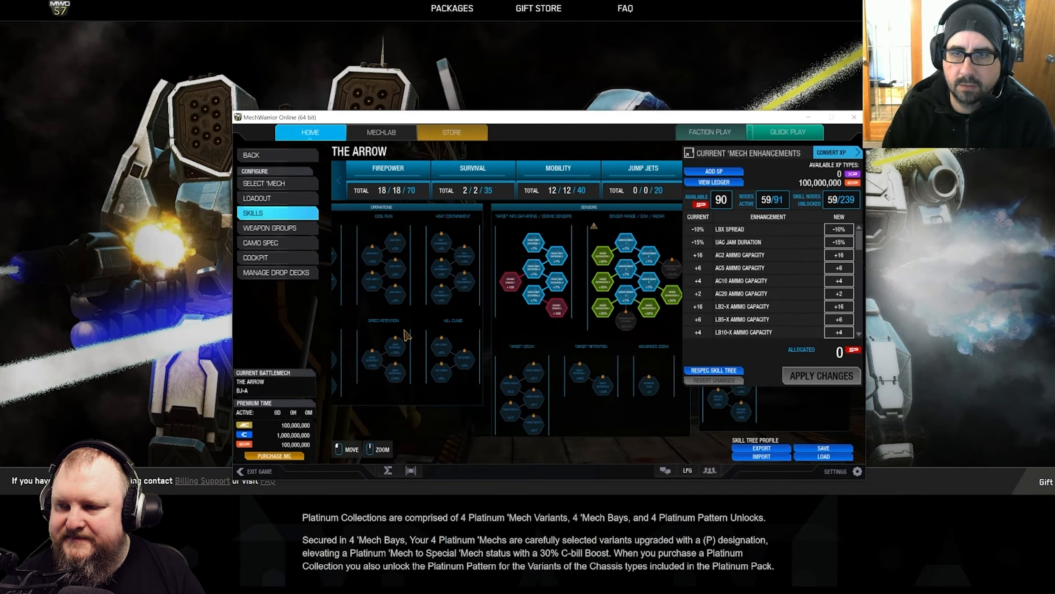
left_click(269, 183)
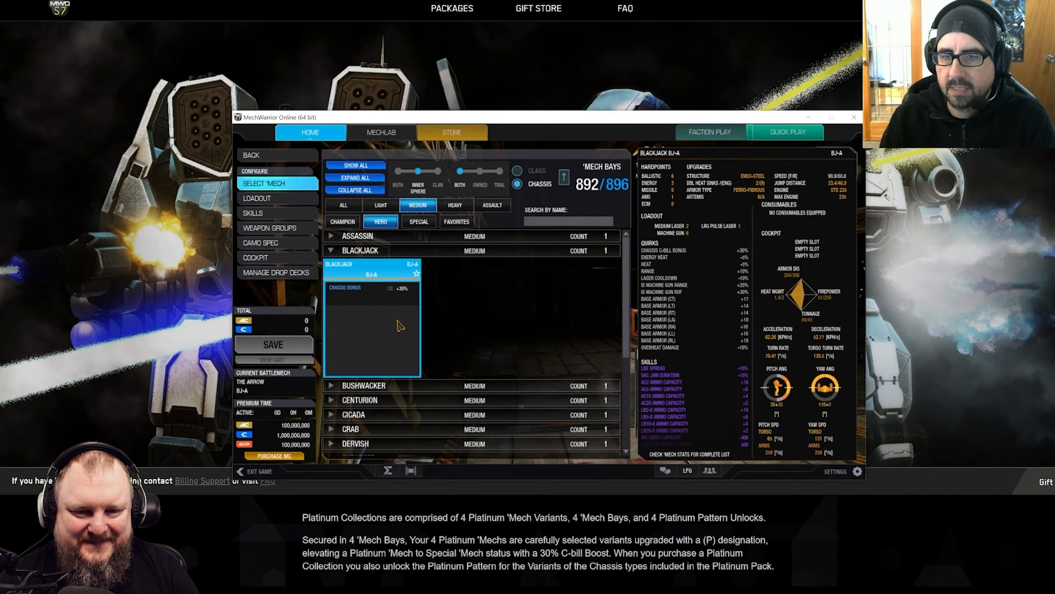
- Watch the expanded BJ-A Quirks + Skills list scroll through, then the switch to its loadout screen
left_click(372, 327)
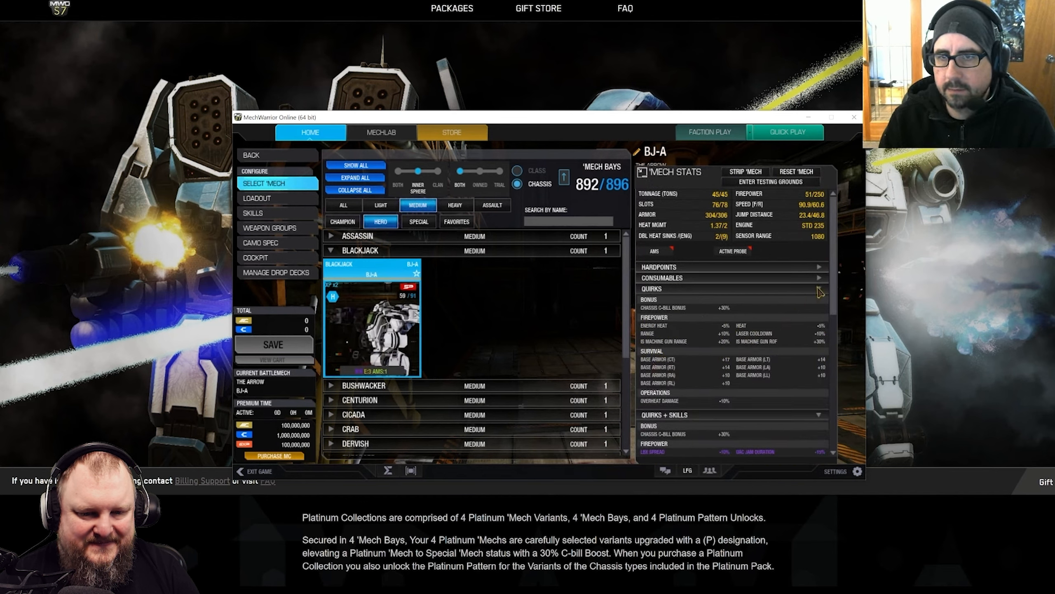
mouse_move(819, 295)
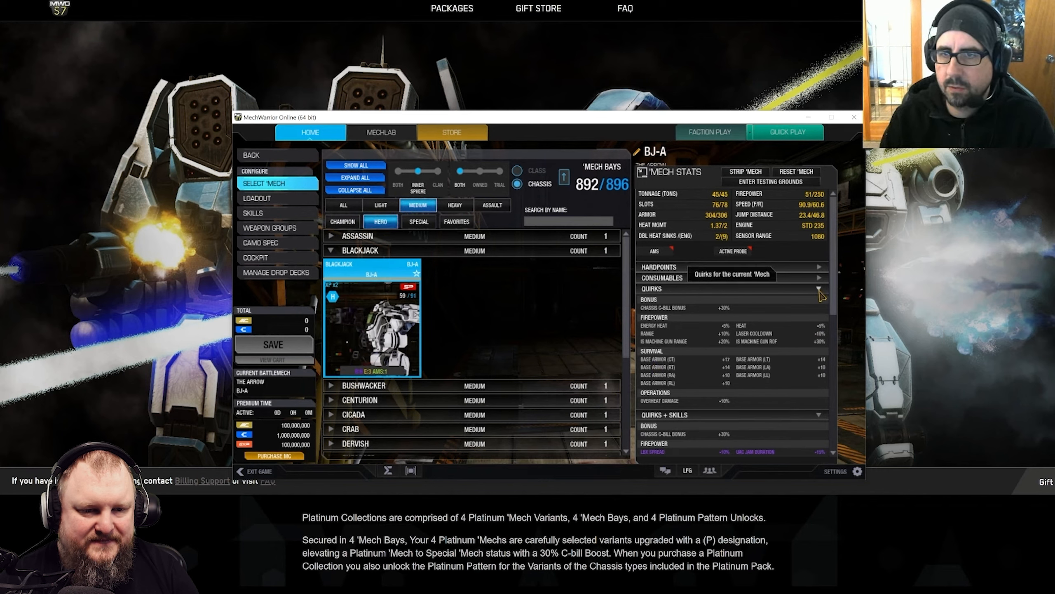
left_click(818, 289)
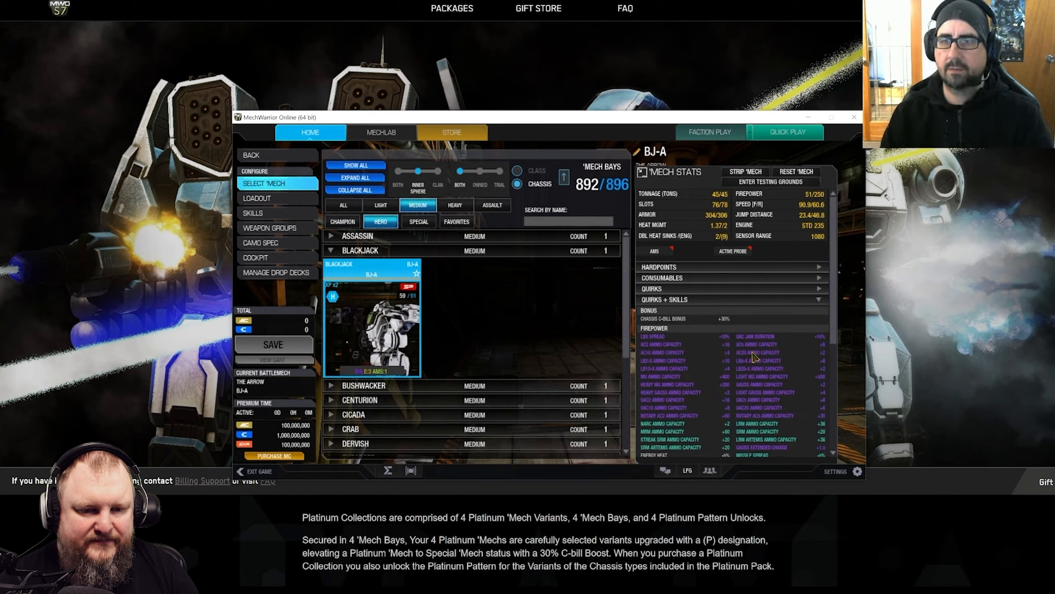
scroll("down", 3)
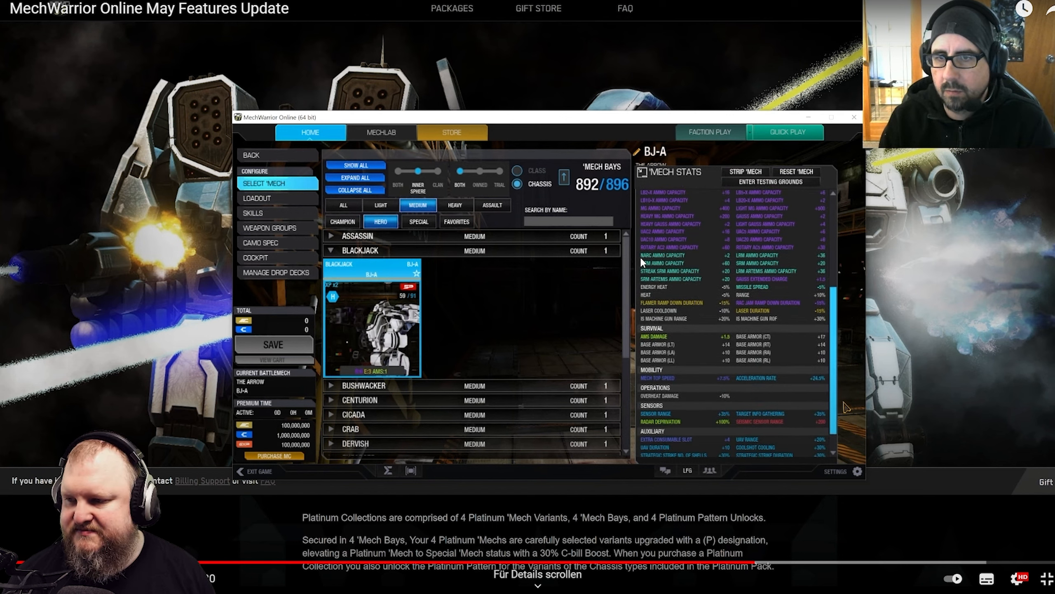
mouse_move(666, 302)
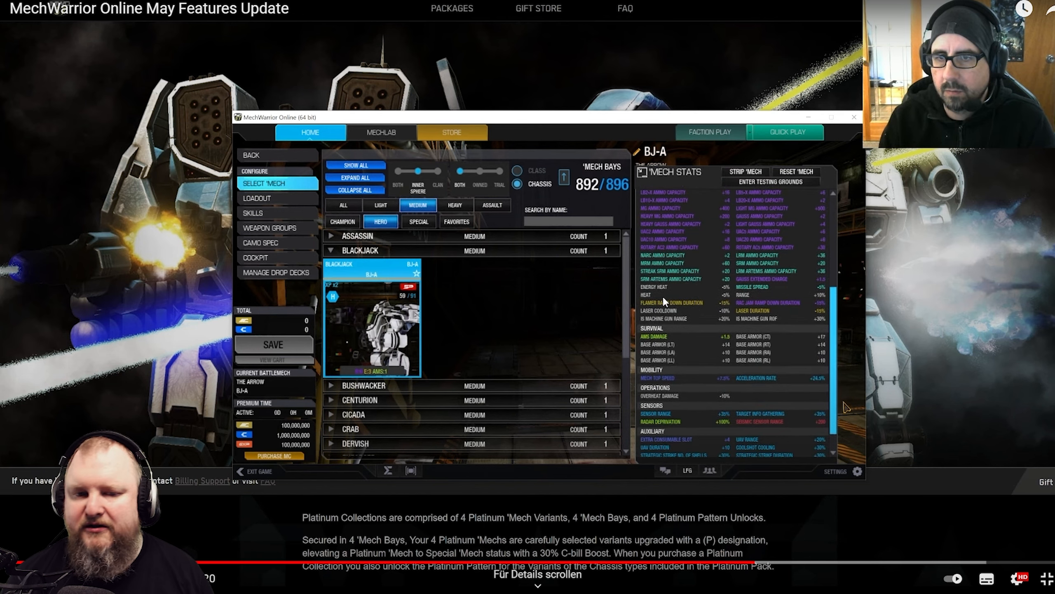
scroll("down", 3)
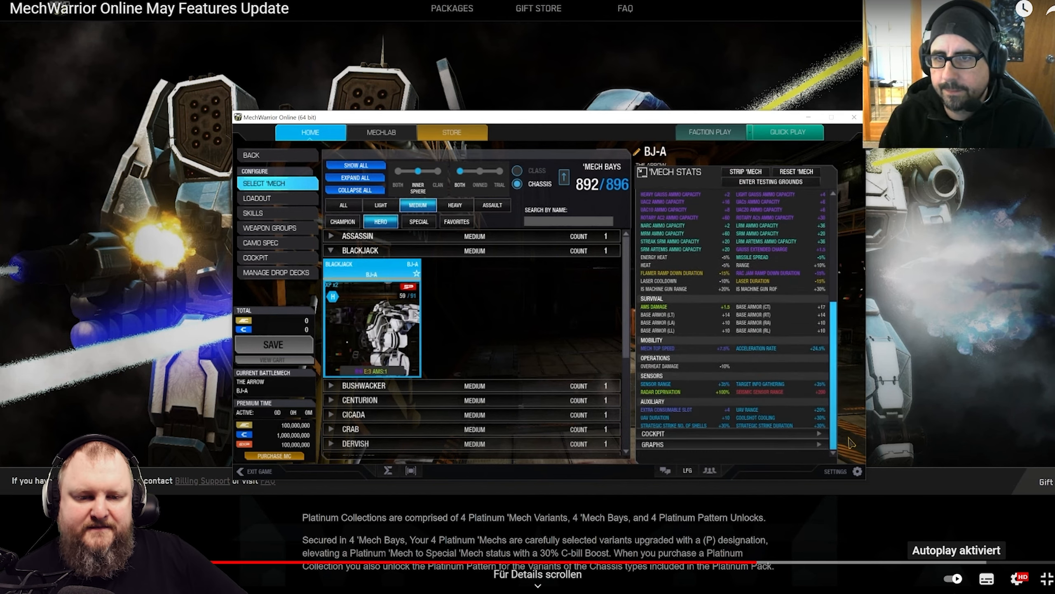
left_click(381, 132)
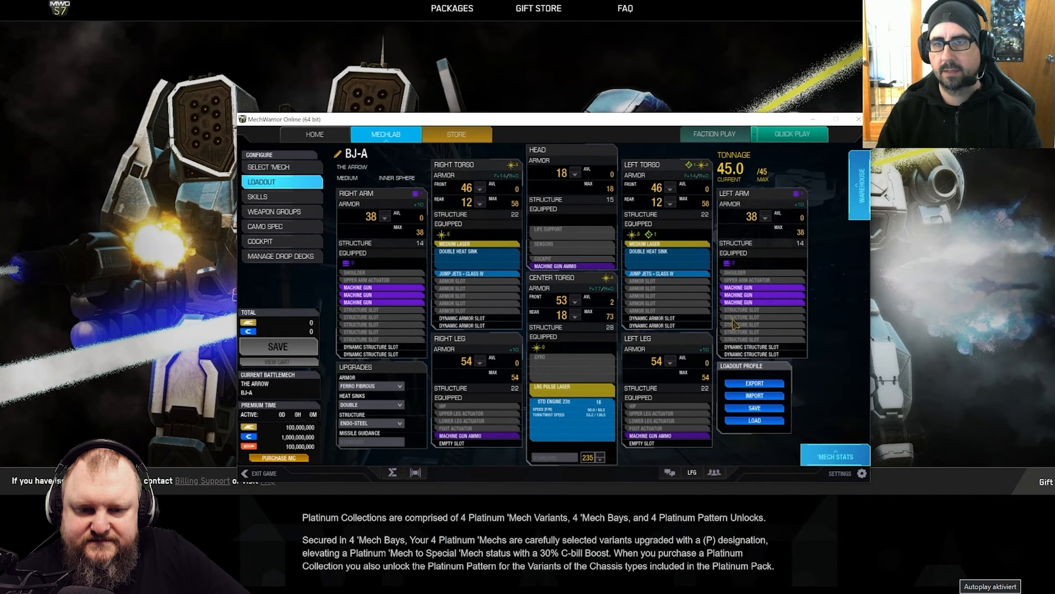
- Watch the 'Mech Stats panel toggled in the BJ-A loadout, then the Assassin ASN-DD expanded in selection
left_click(835, 455)
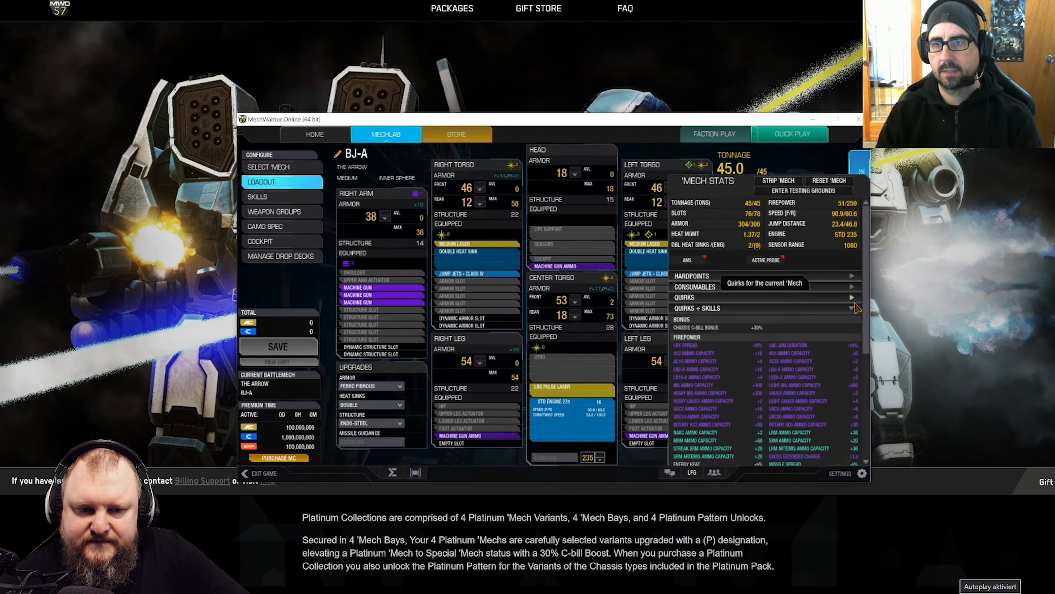
left_click(836, 455)
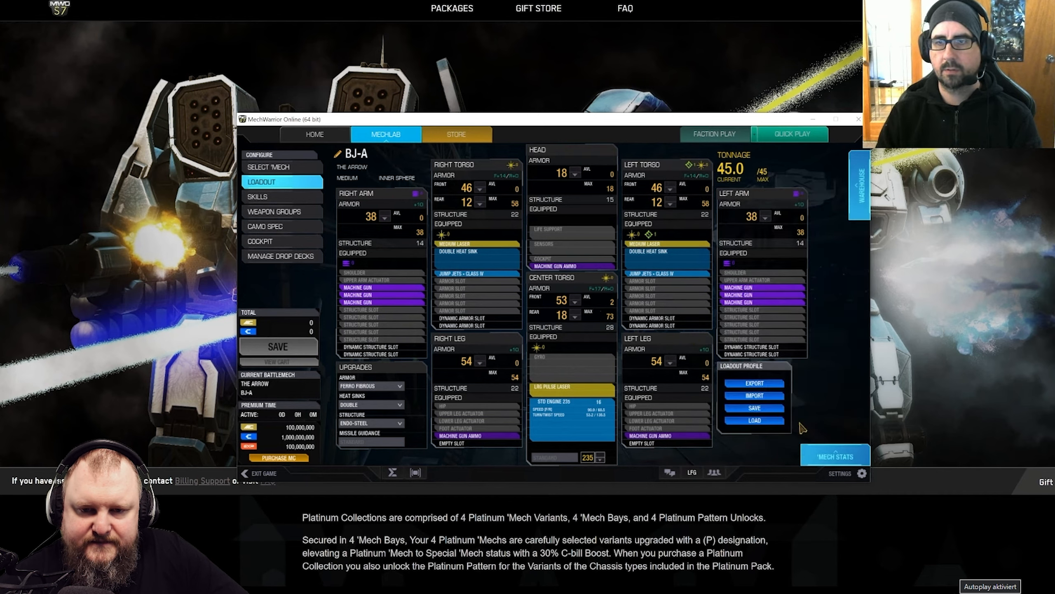
left_click(836, 455)
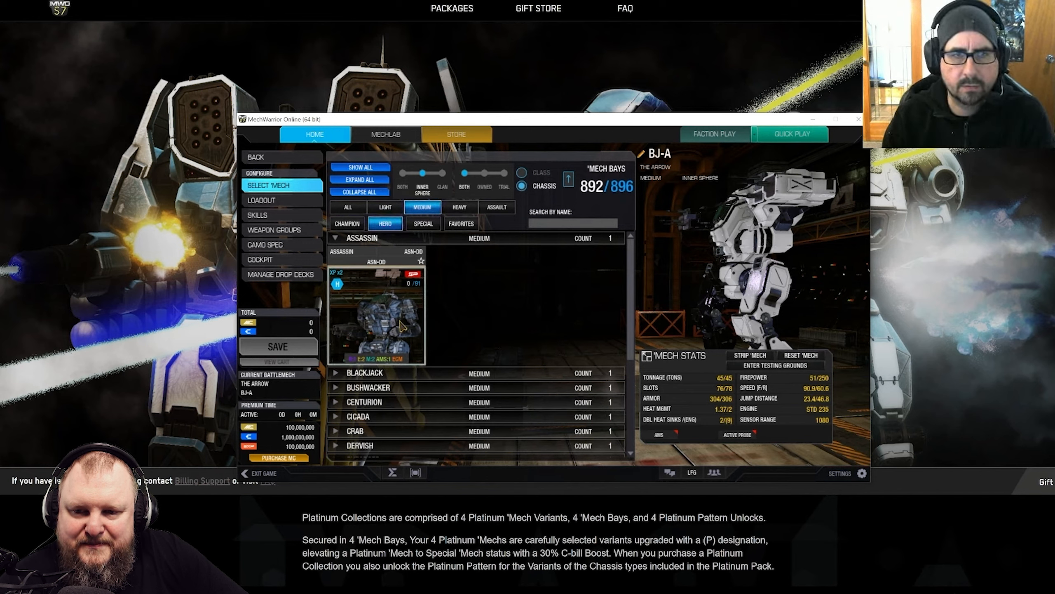
- Watch seven Sensor Range and Enhanced ECM nodes unlock on the Assassin DarkDeath with the Buy SP prompt
left_click(269, 214)
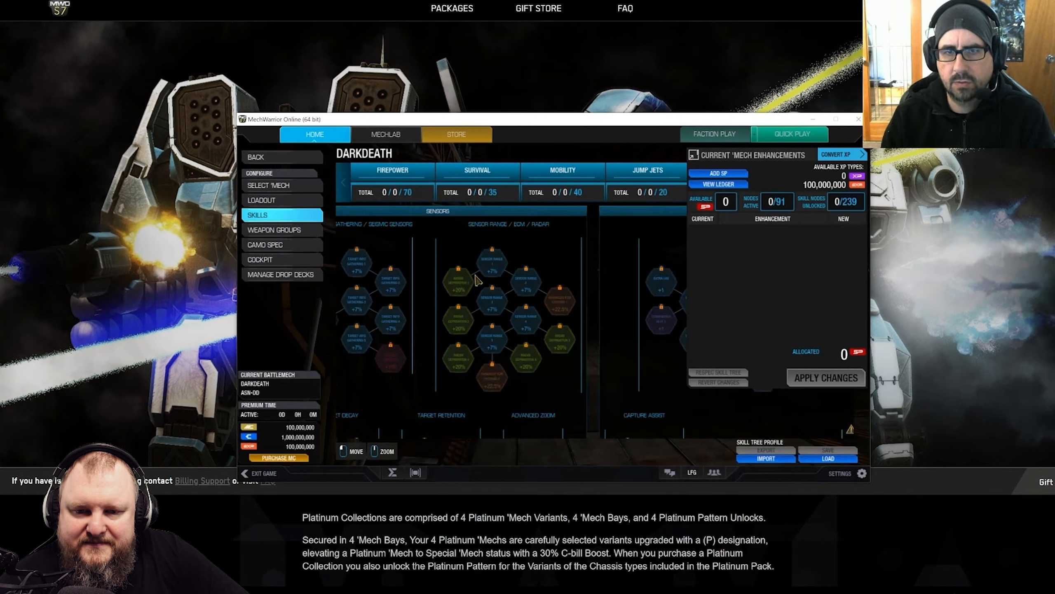
mouse_move(557, 218)
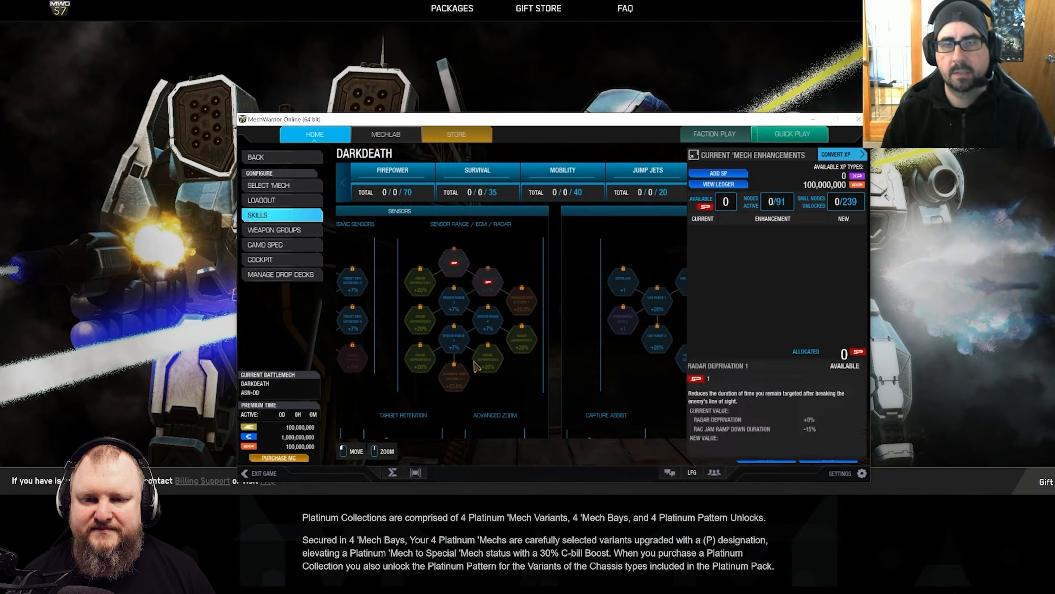
mouse_move(521, 300)
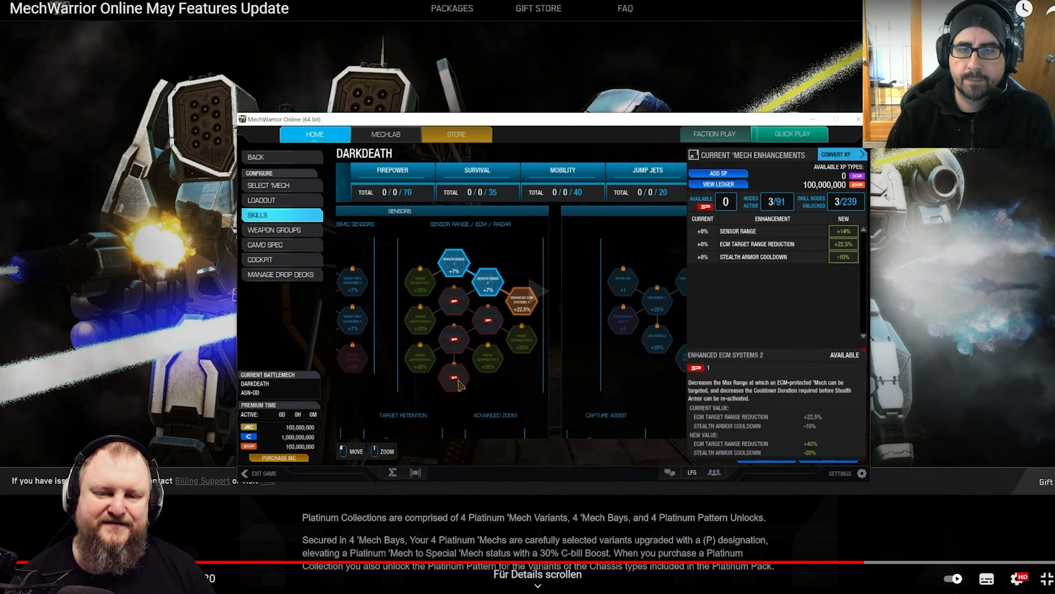
mouse_move(483, 434)
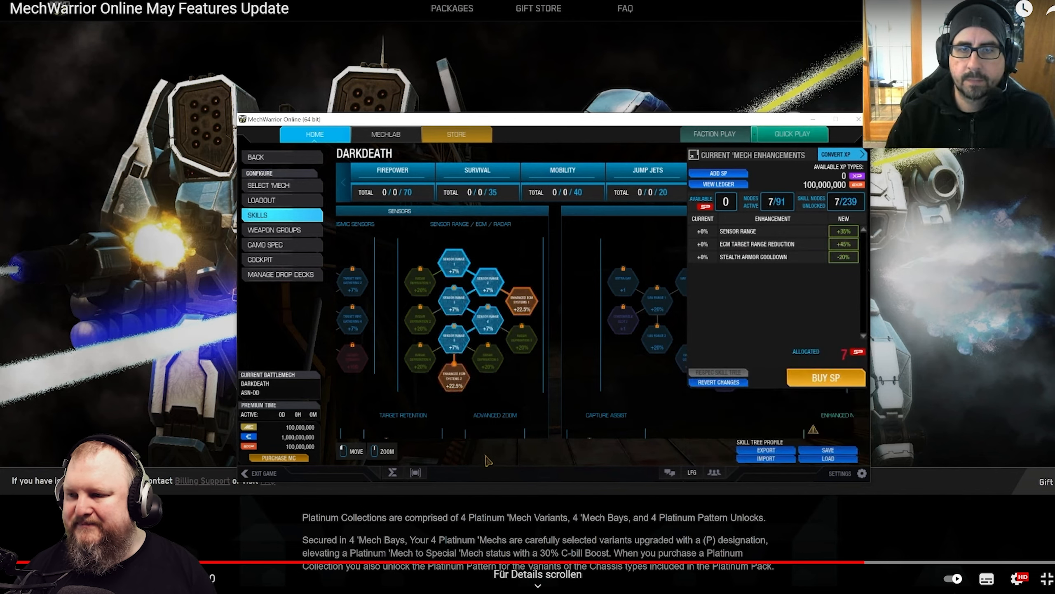
left_click(267, 184)
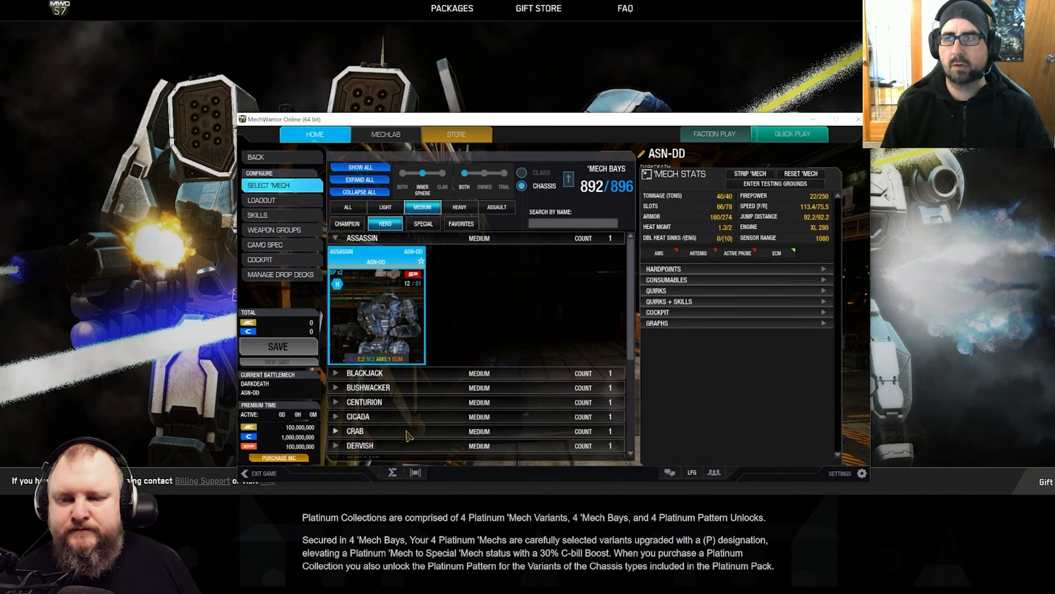
mouse_move(534, 390)
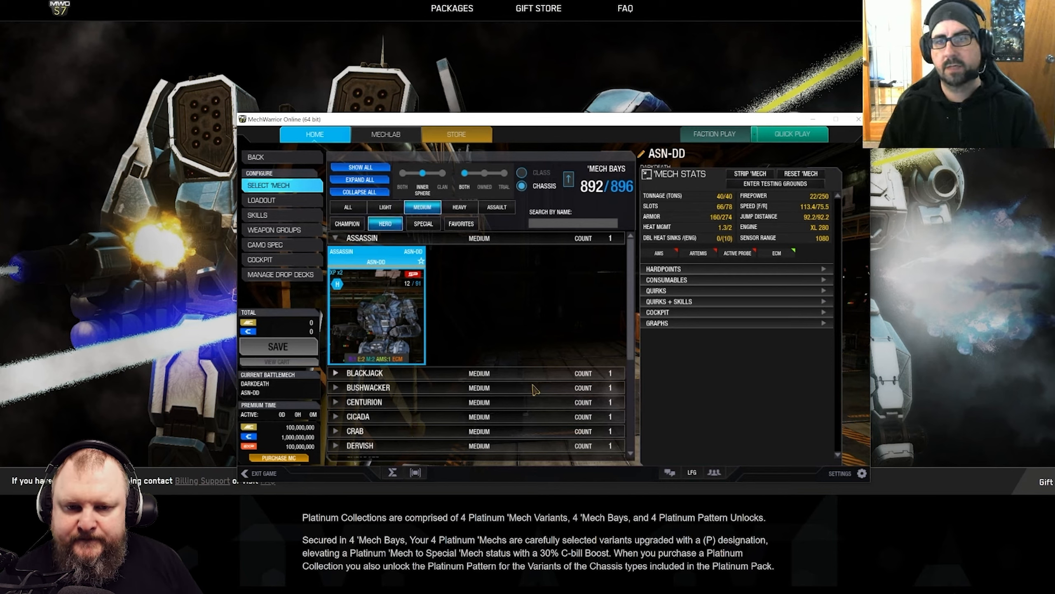
mouse_move(551, 360)
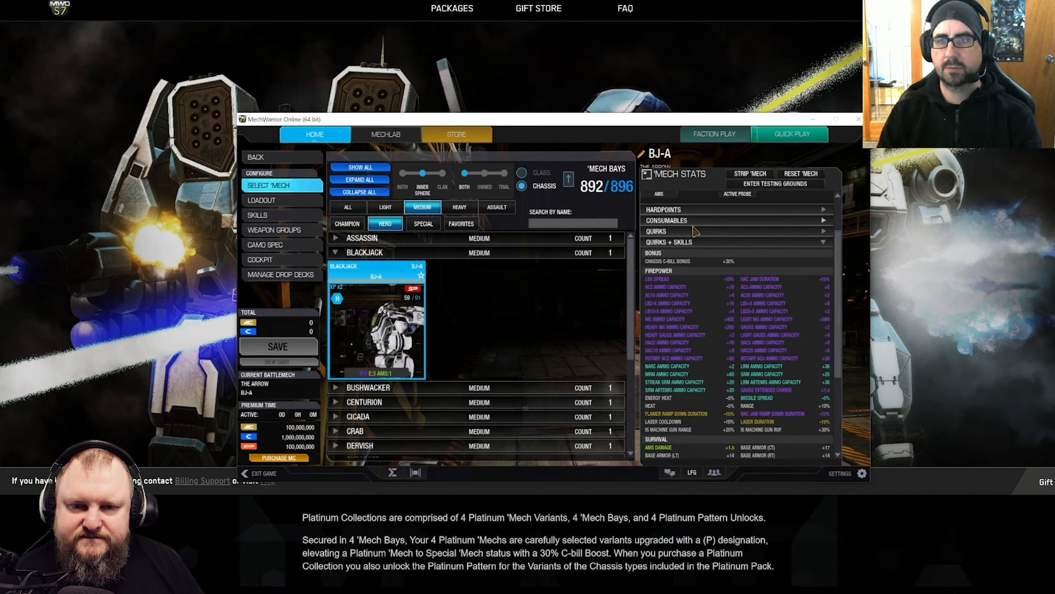
- Watch the BJ-A Blackjack stats briefly expanded before switching back to the Assassin ASN-DD
left_click(362, 237)
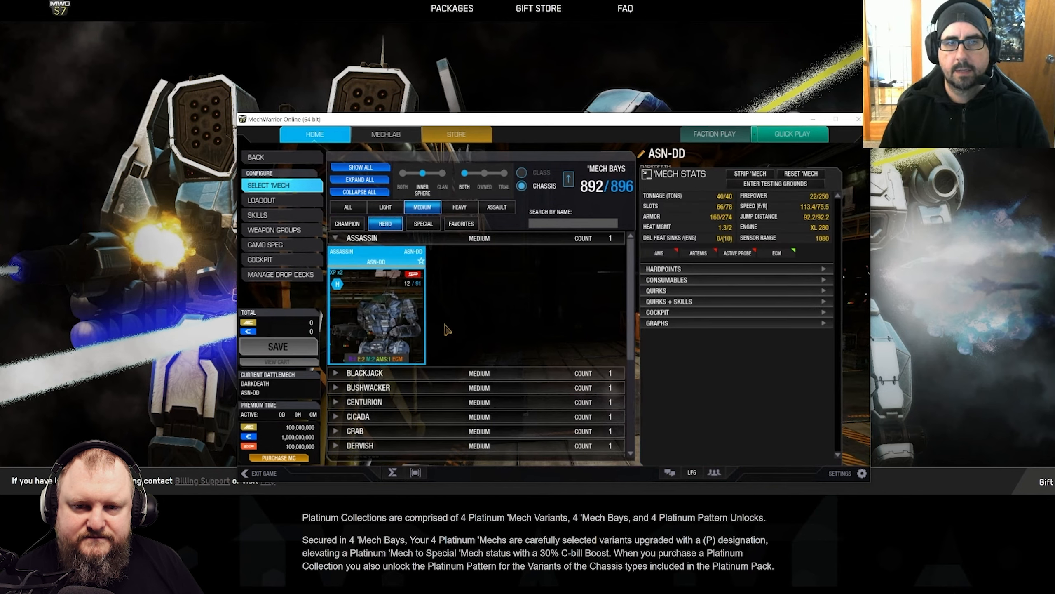